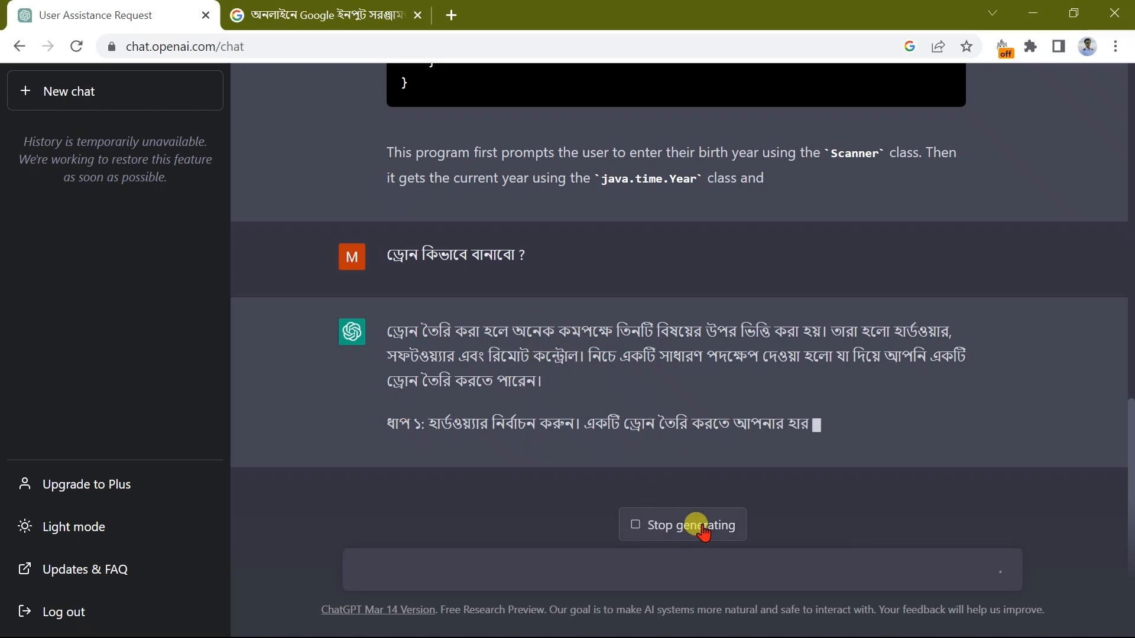
Step: Stop ChatGPT from generating the rest of the drone answer
click(682, 524)
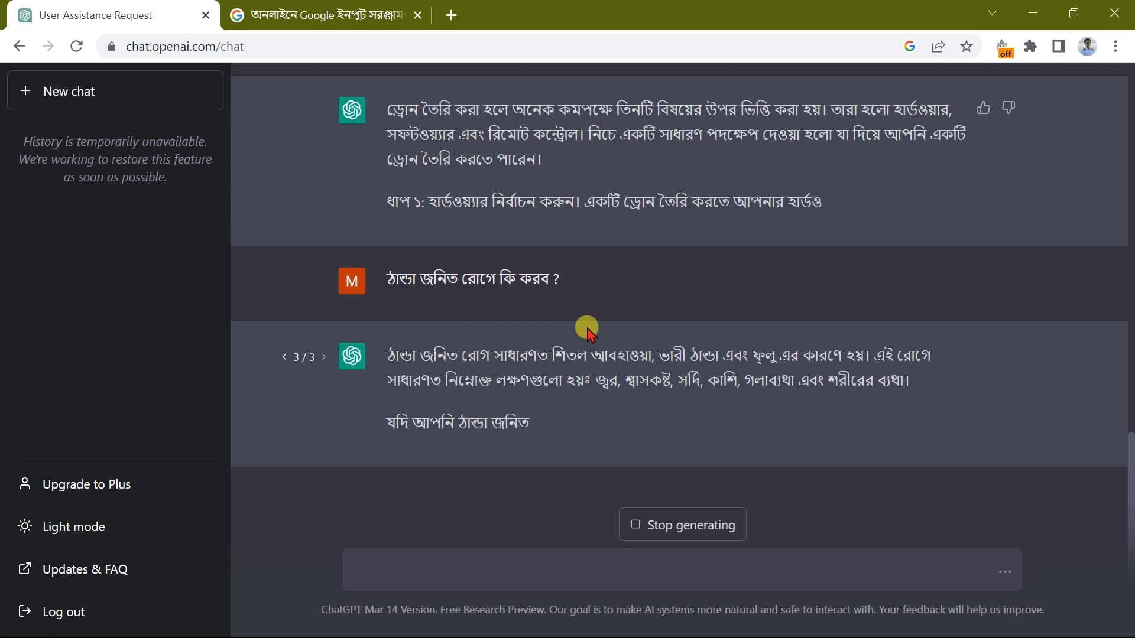
mouse_move(898, 346)
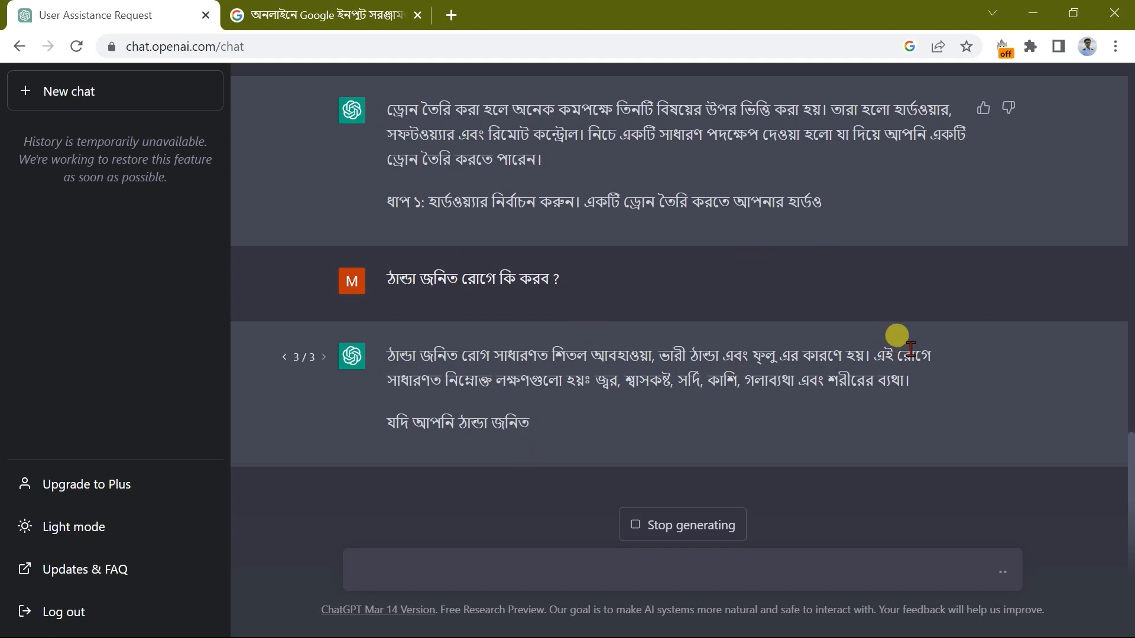
mouse_move(422, 344)
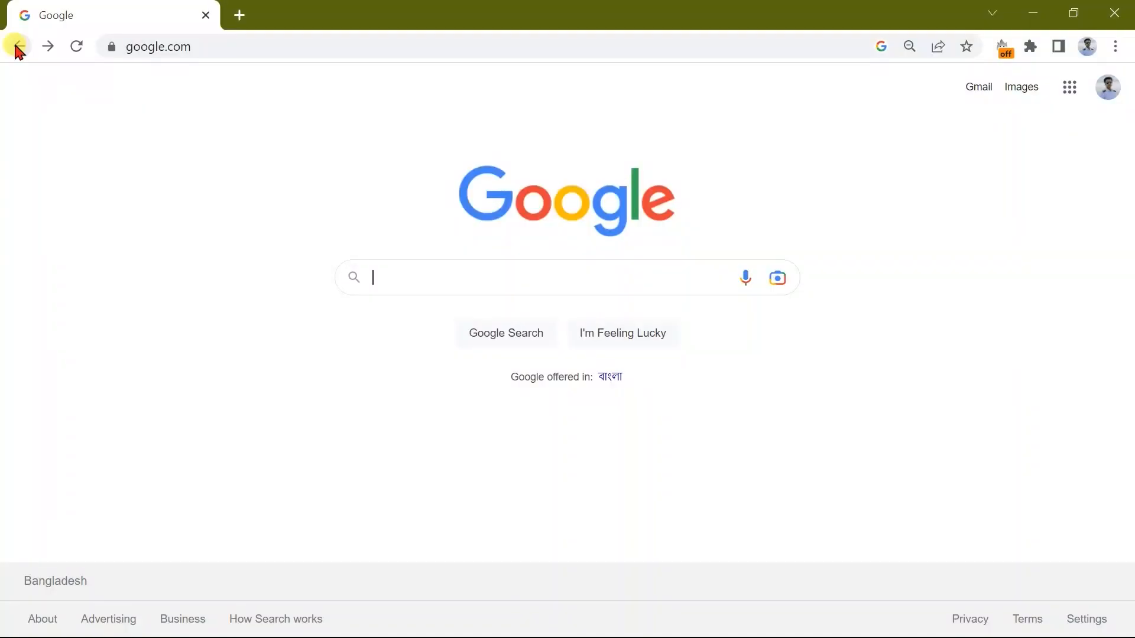
mouse_move(463, 184)
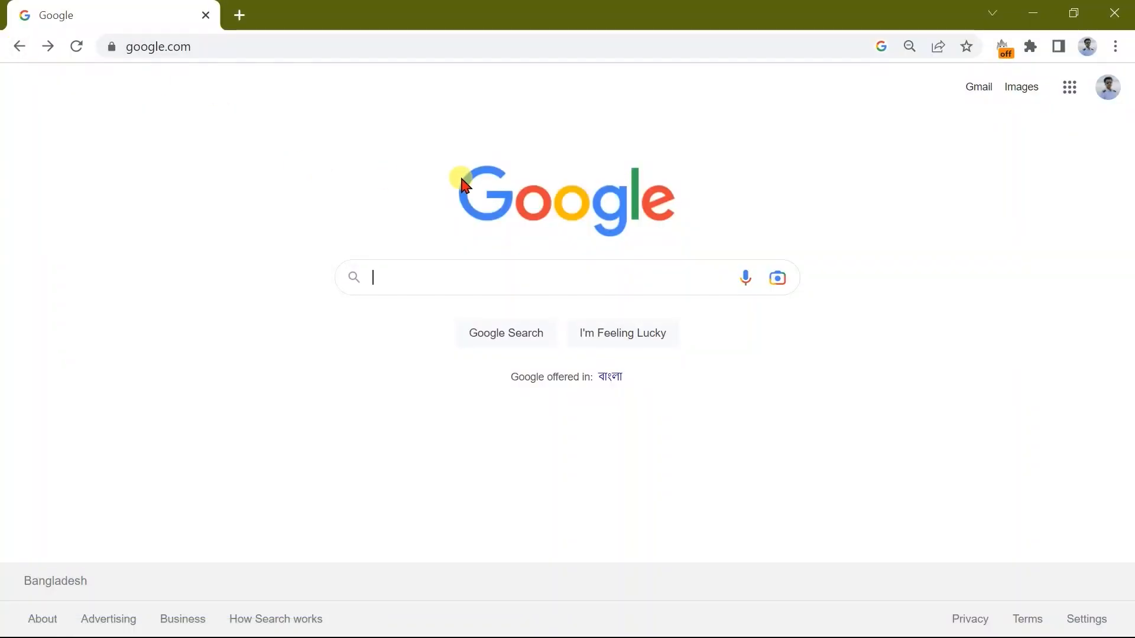
mouse_move(426, 272)
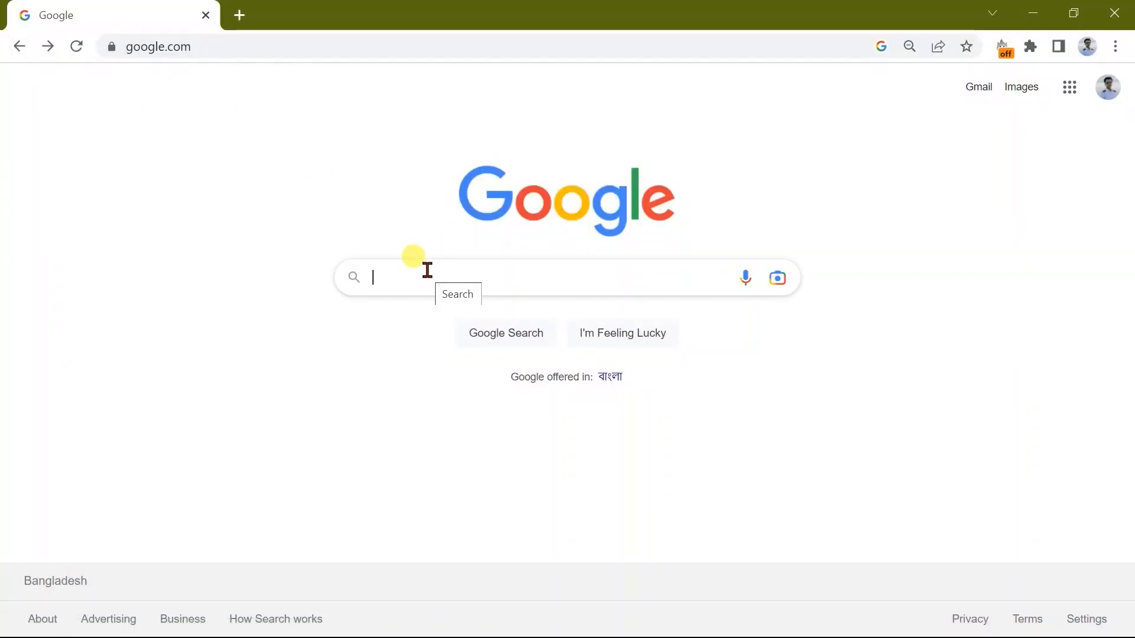
Step: Search Google for 'chat openai' and open the ChatGPT login result
text(chat op)
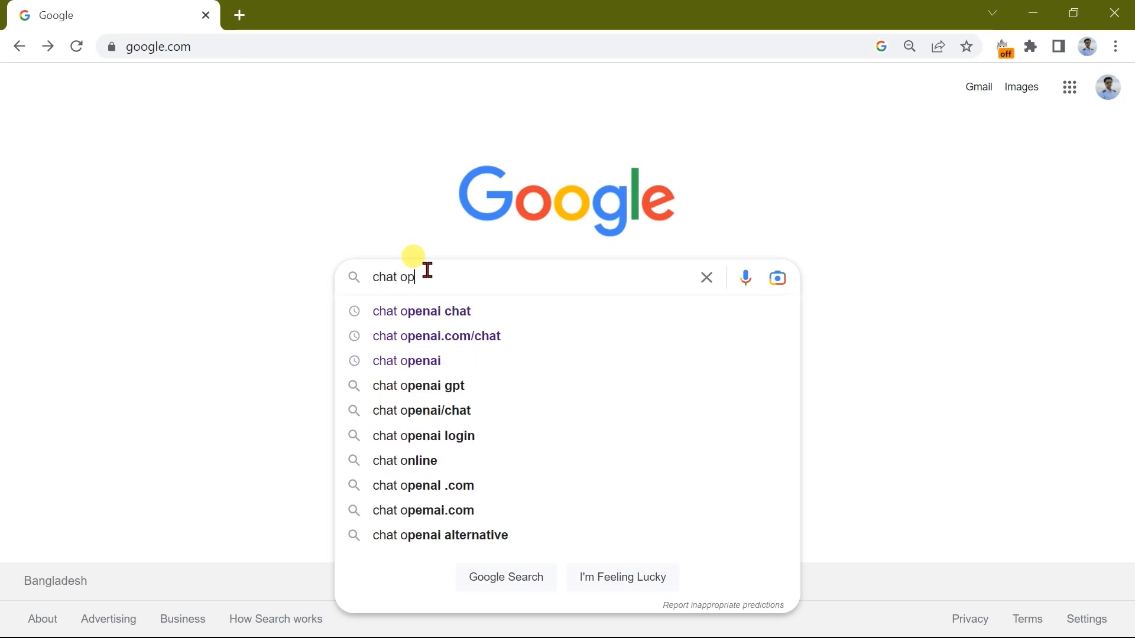
text(enai v)
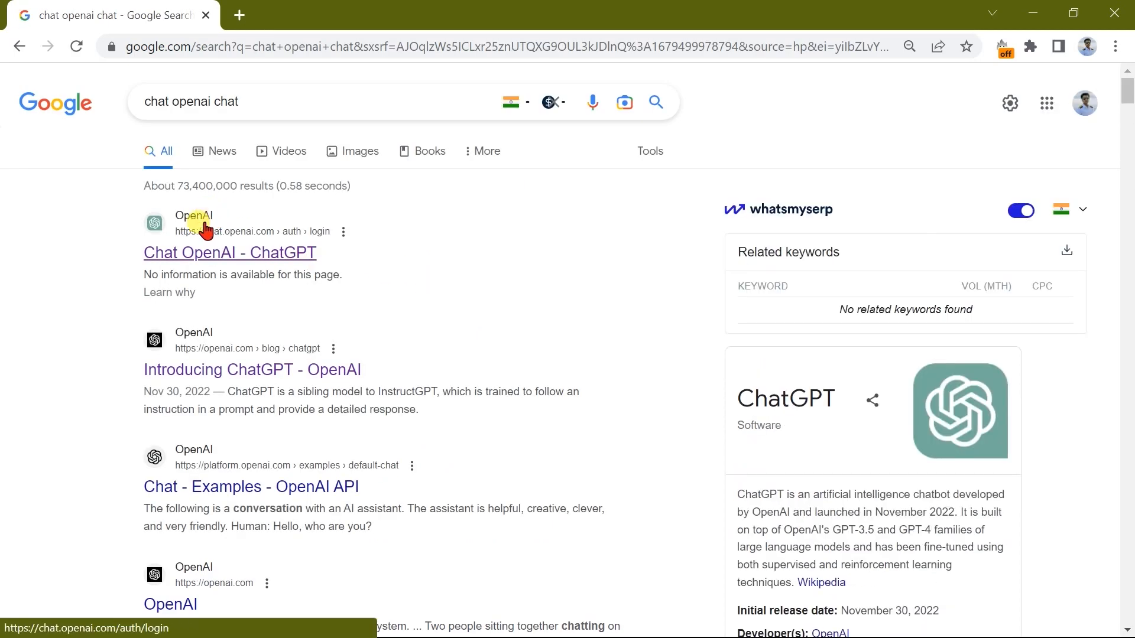
click(229, 252)
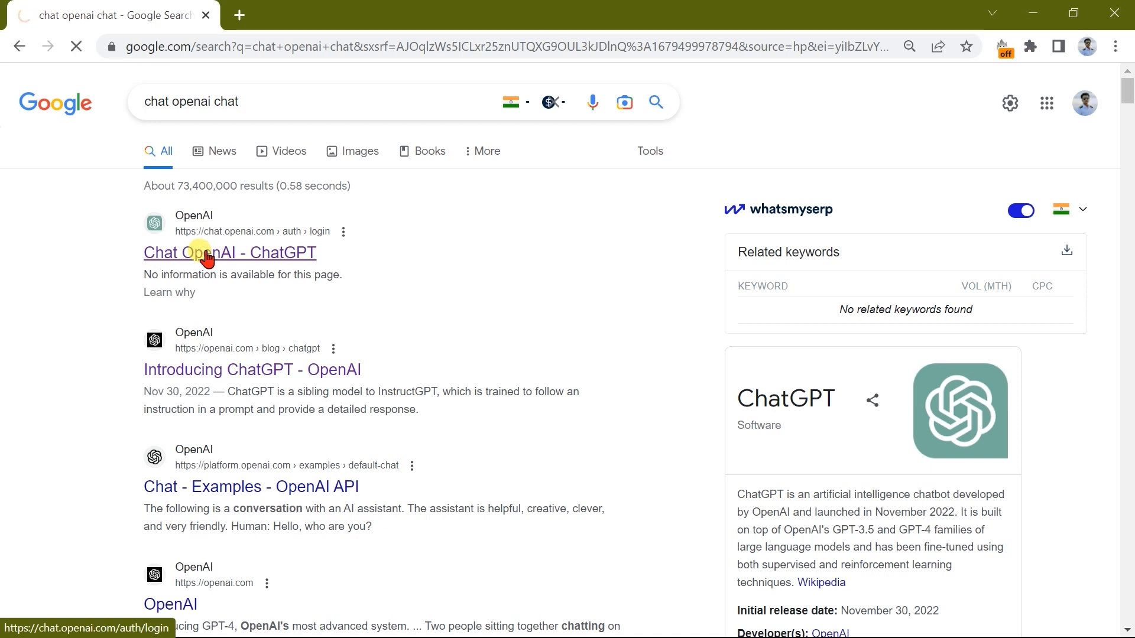
Step: Start OpenAI sign-up with Continue with Google and choose a Google account
click(229, 252)
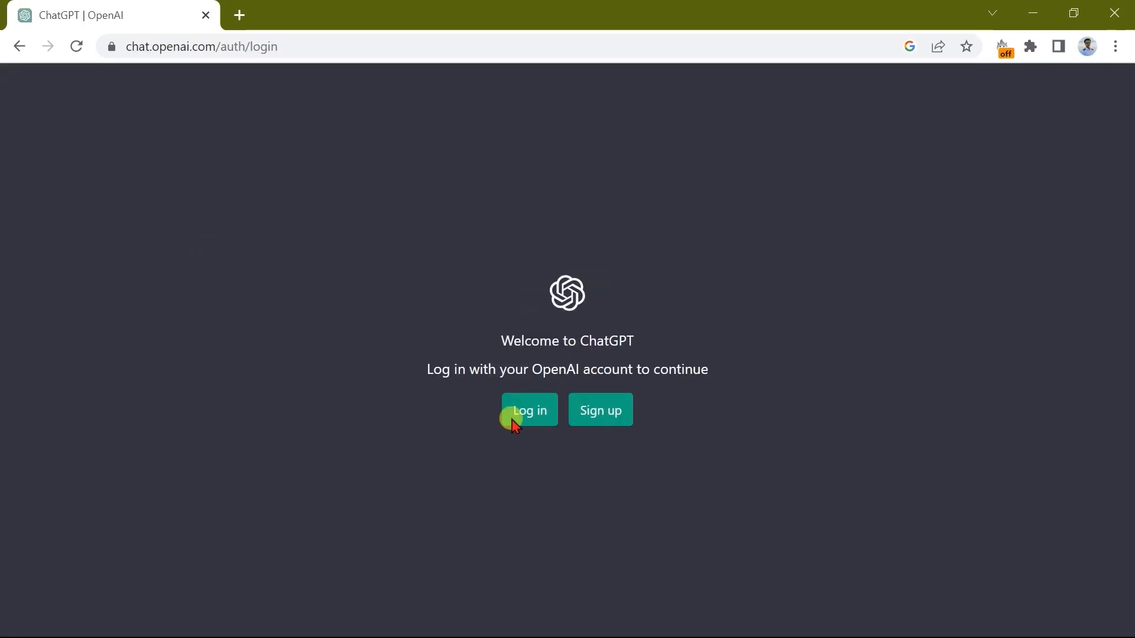
mouse_move(531, 417)
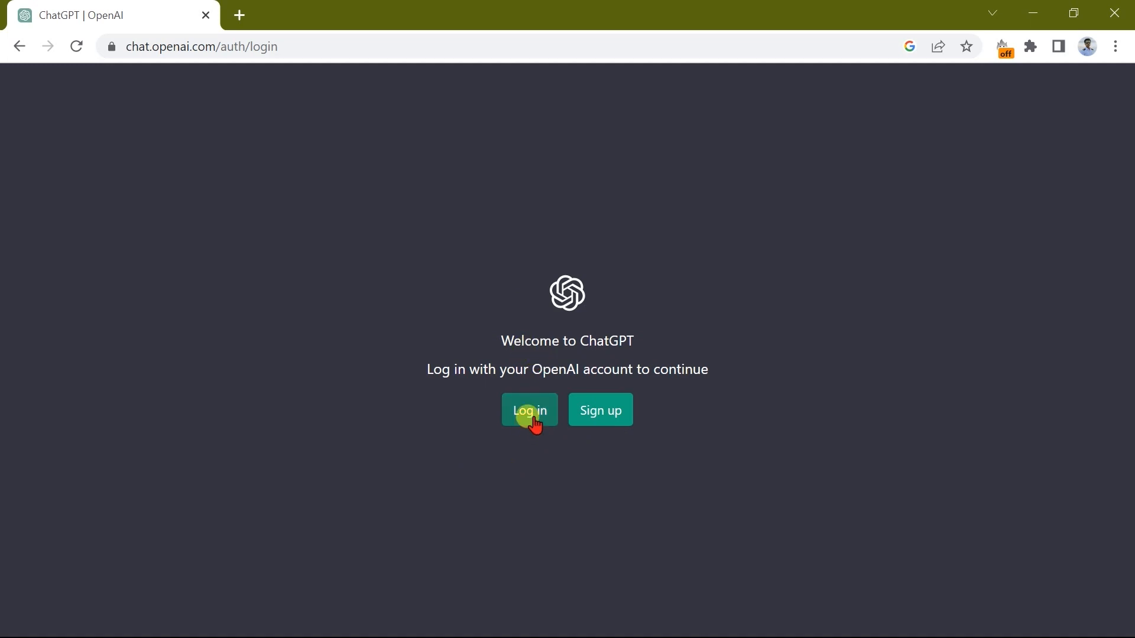
mouse_move(600, 410)
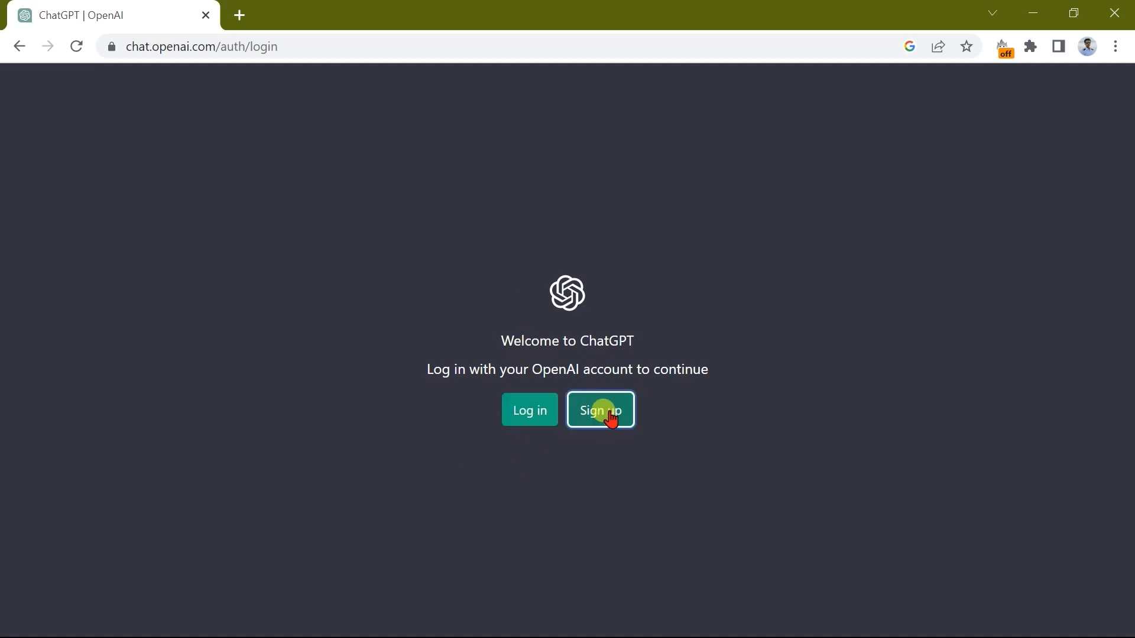
click(599, 410)
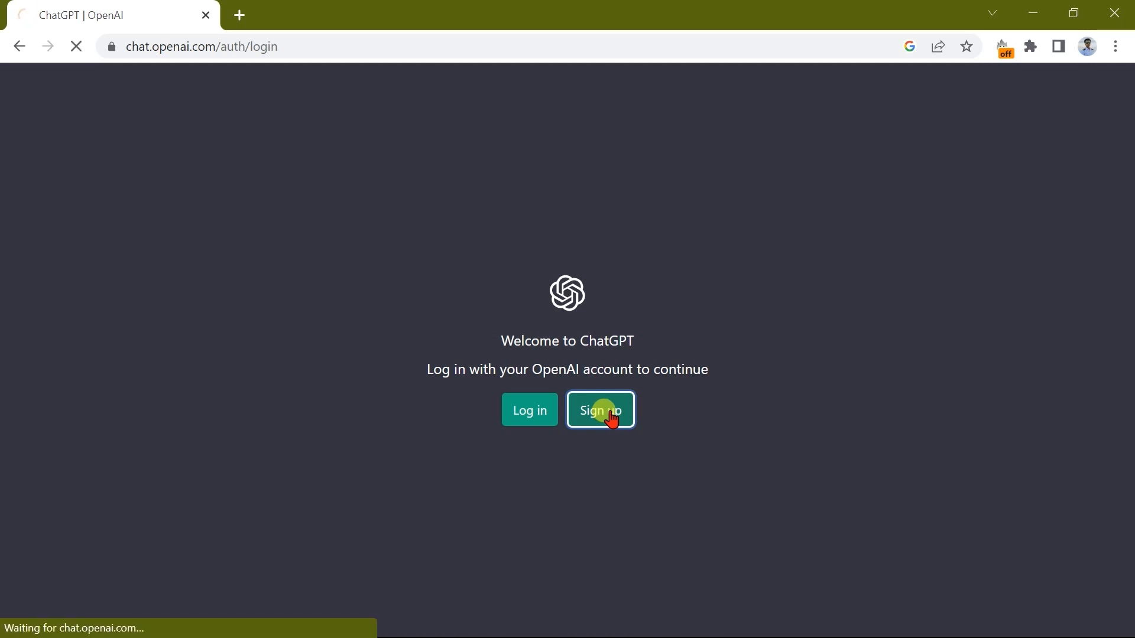
click(600, 410)
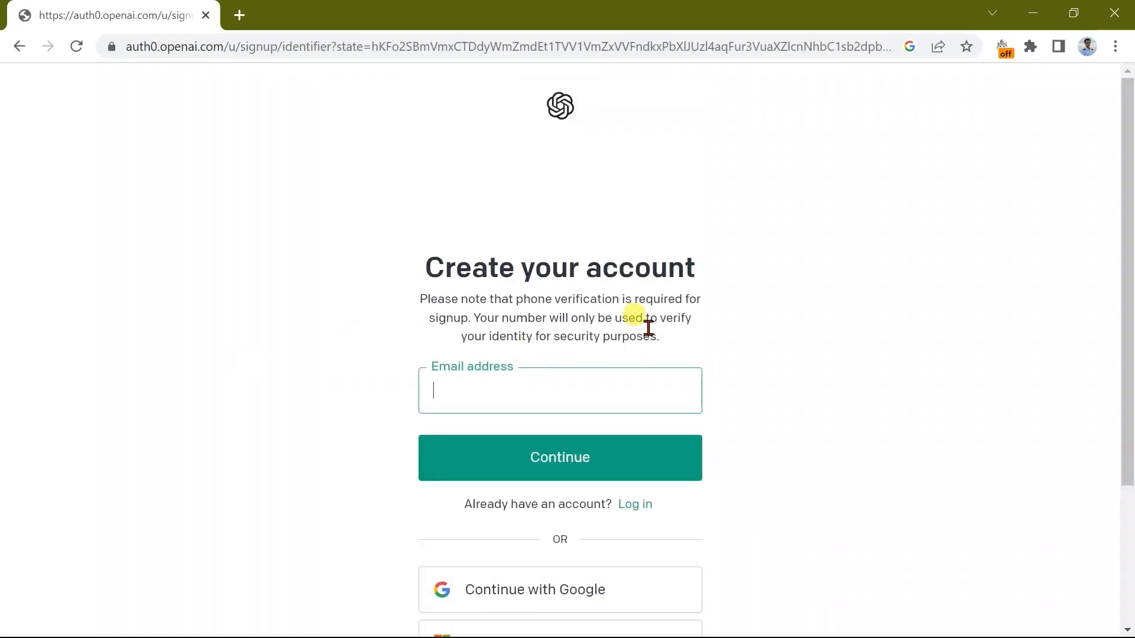
scroll(down, 3)
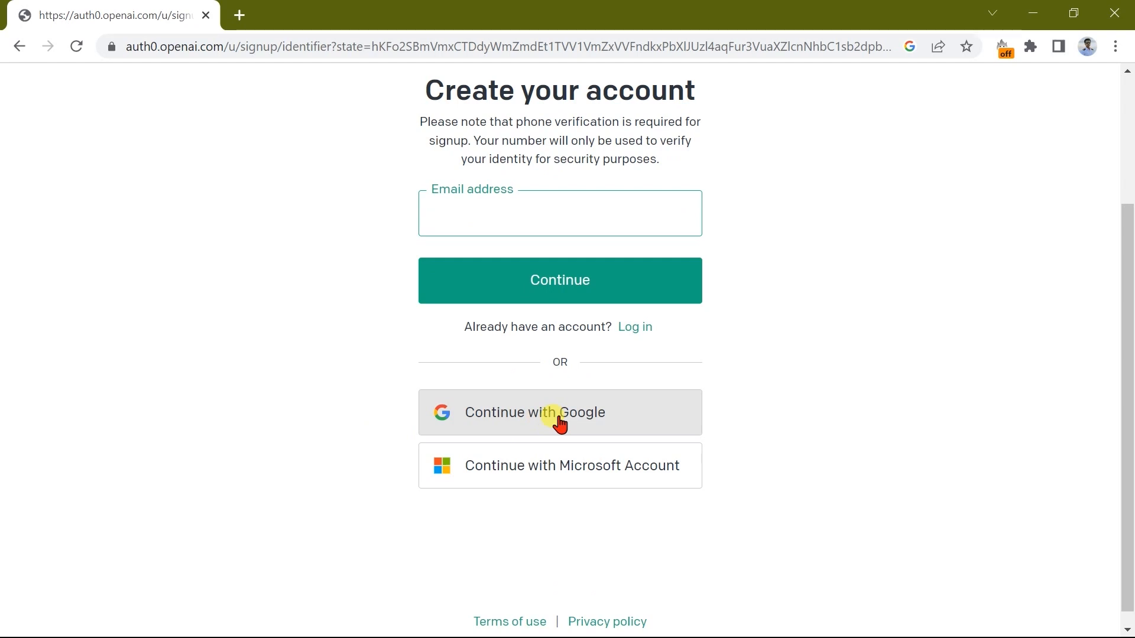
click(560, 412)
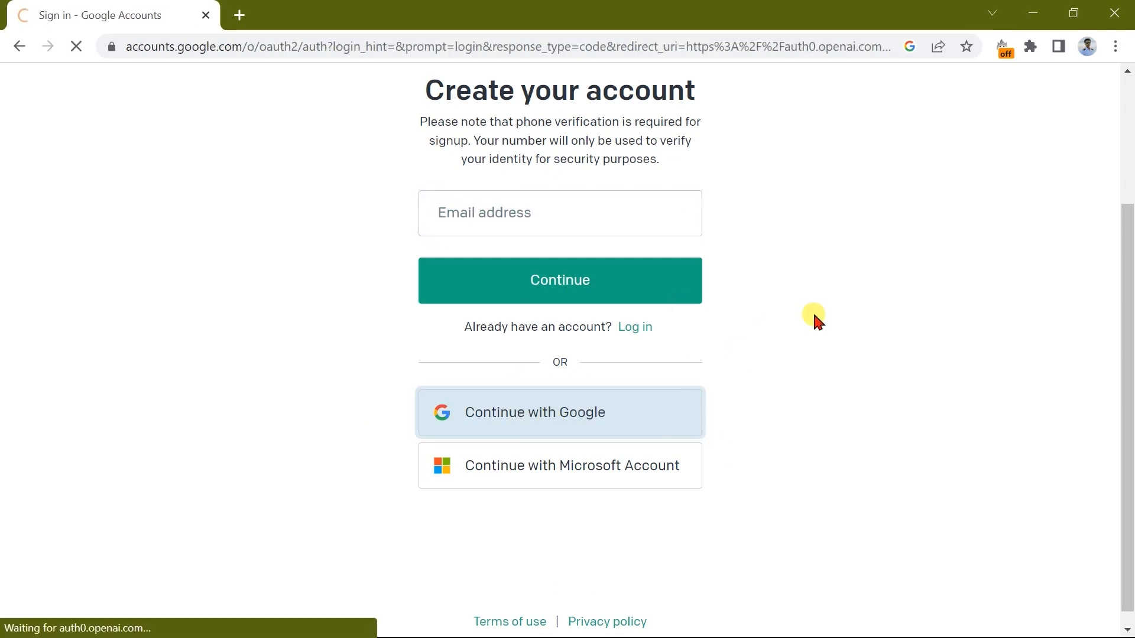
click(560, 412)
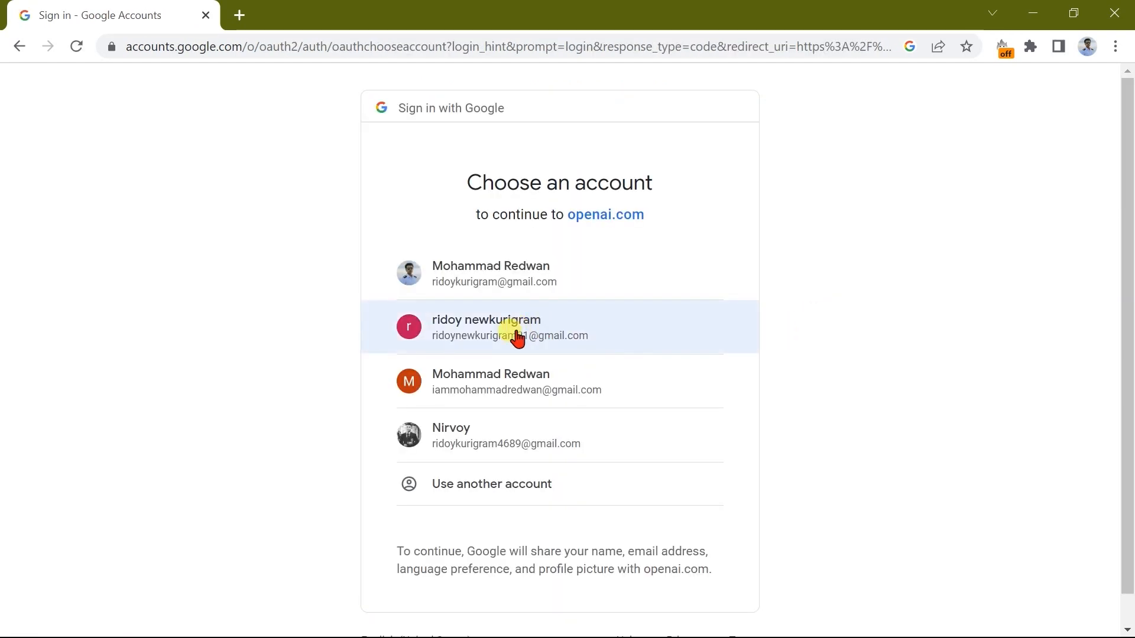
click(510, 327)
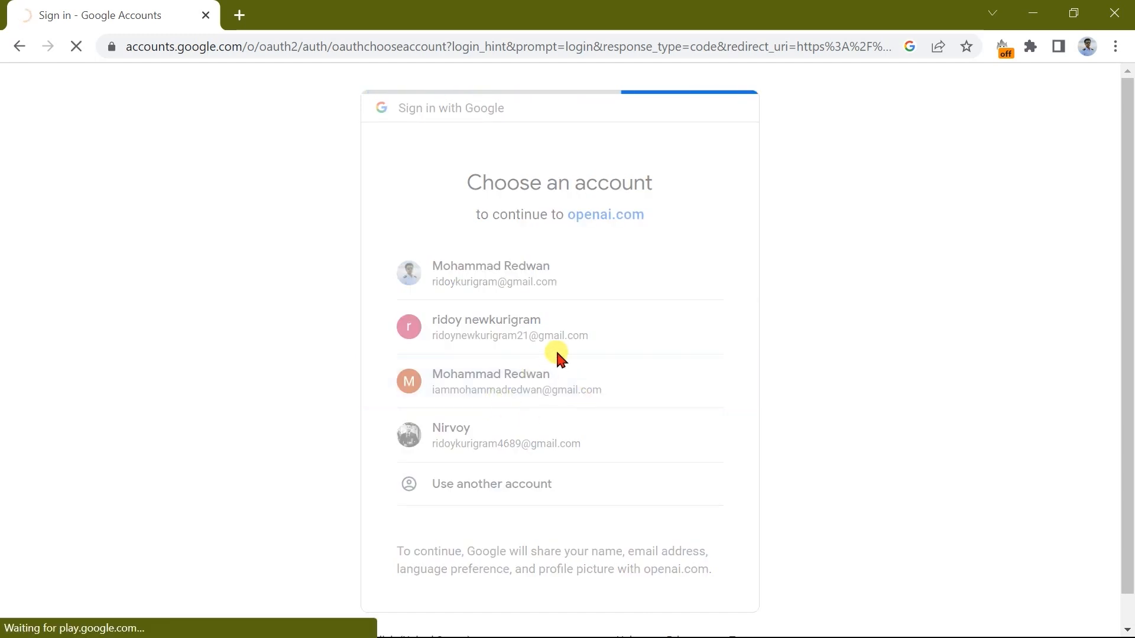
click(451, 14)
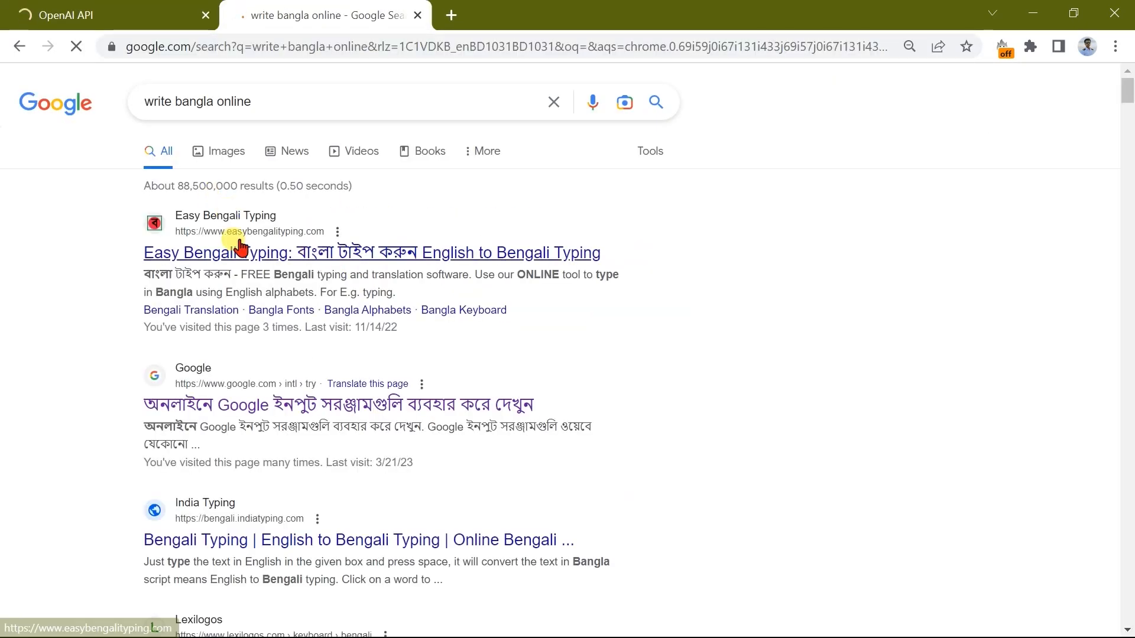
Step: Open Google's Bengali Input Tools page from the 'write bangla online' results, then return to OpenAI
click(339, 404)
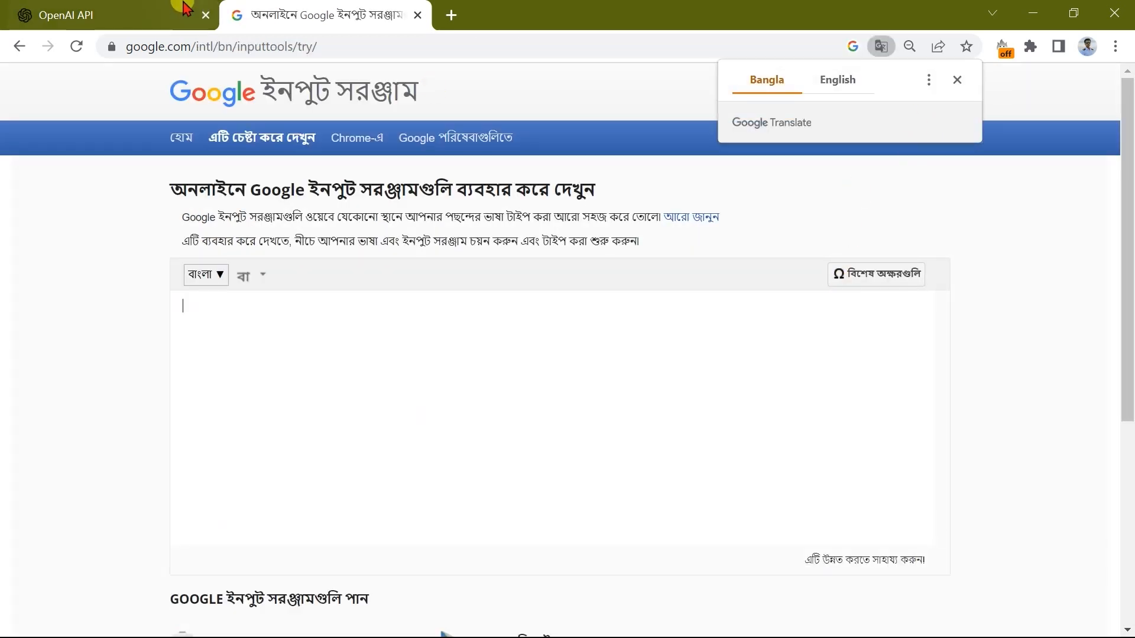
click(65, 14)
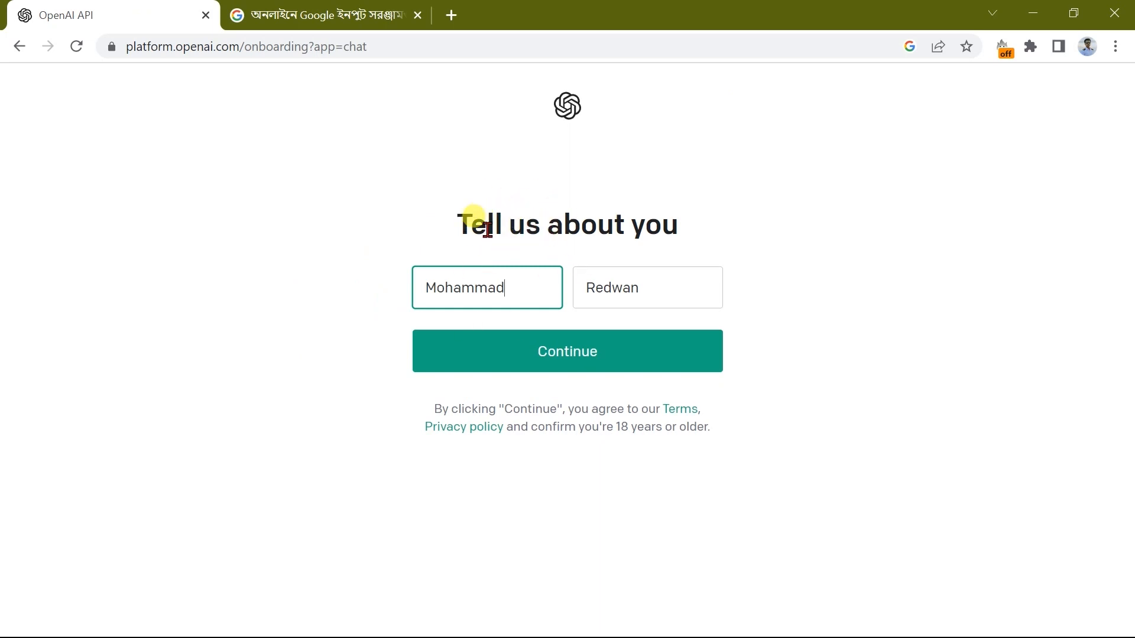
Step: Submit the name, choose Bangladesh, send the phone verification code, and focus the code field
click(567, 352)
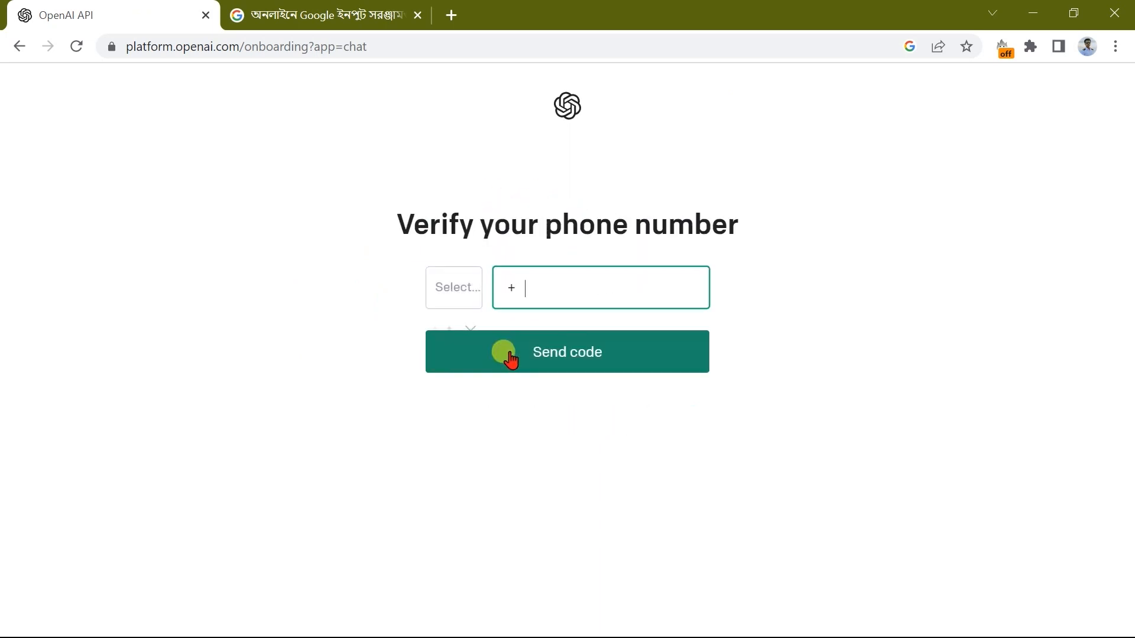
click(454, 287)
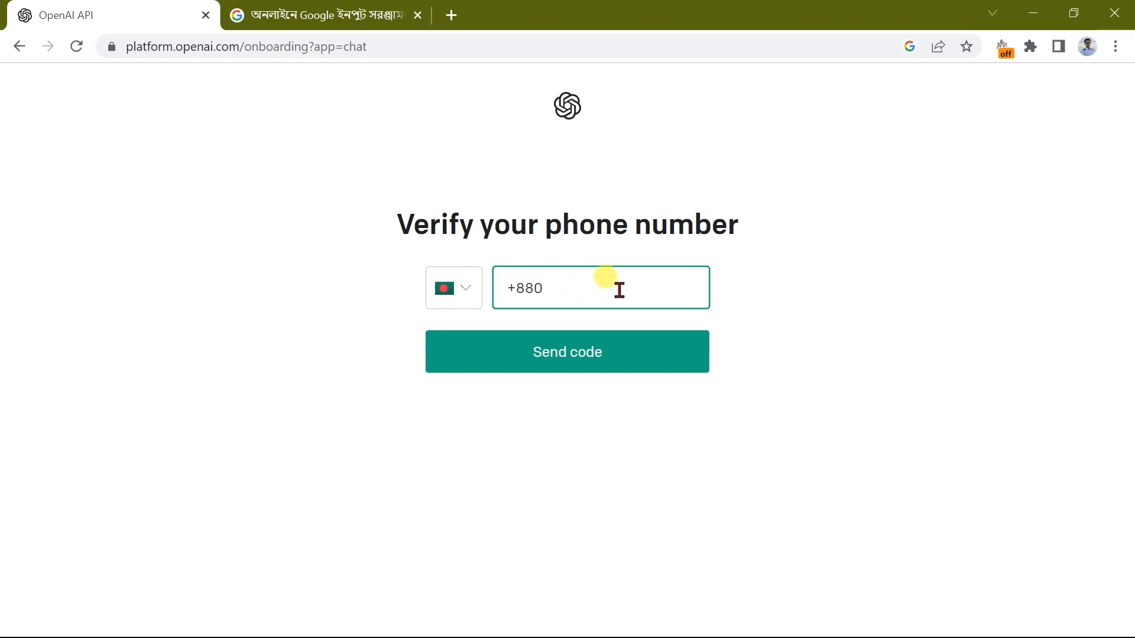
click(567, 352)
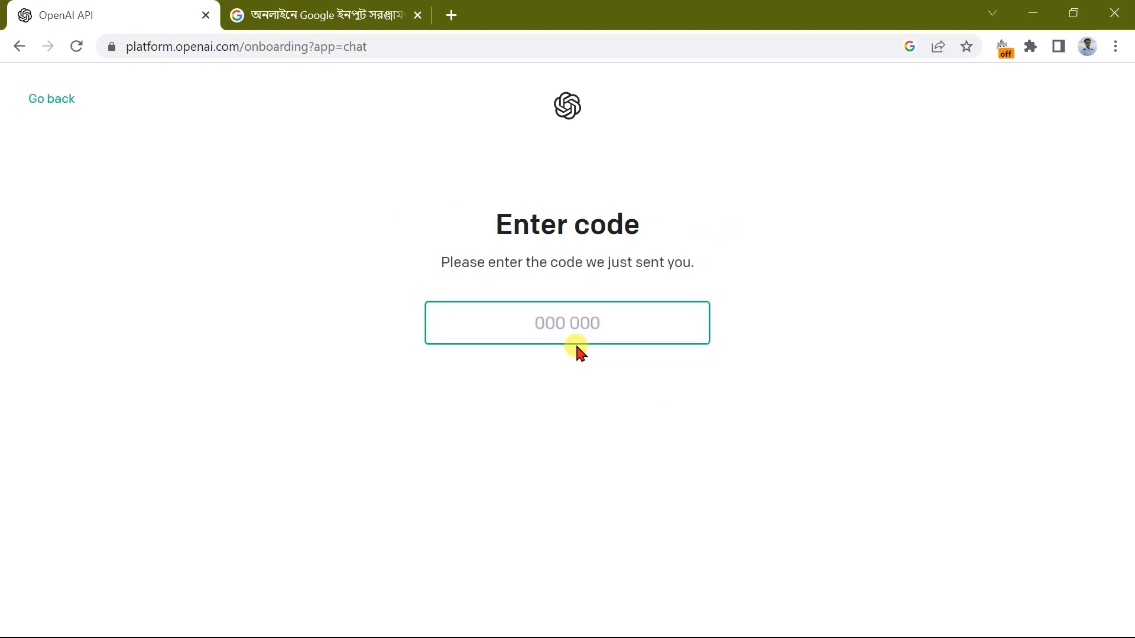
click(567, 322)
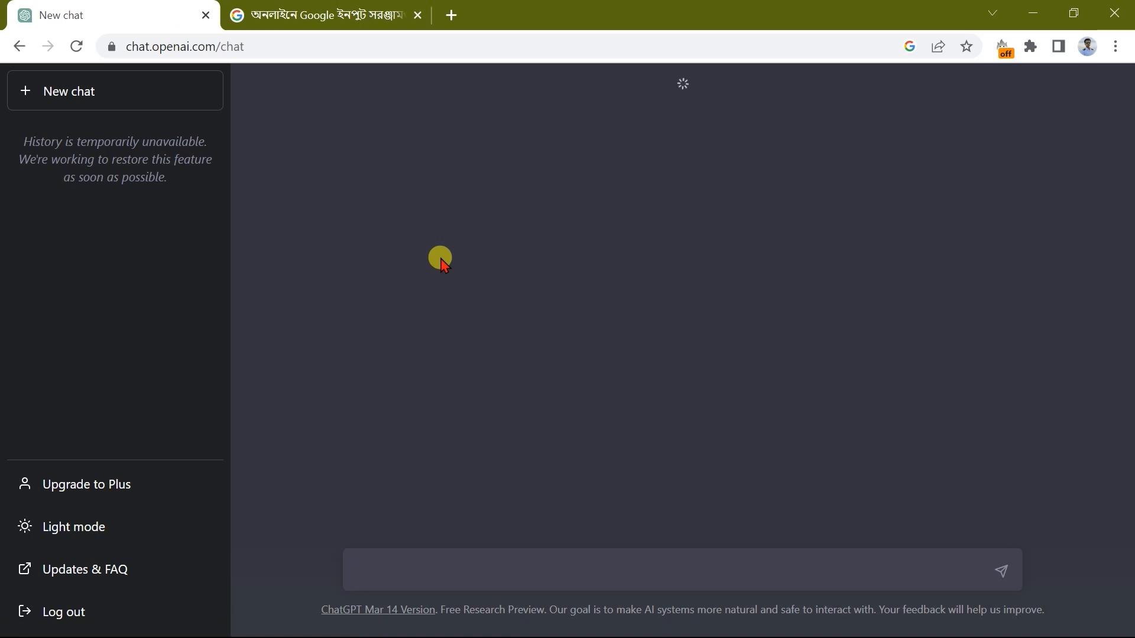
mouse_move(426, 220)
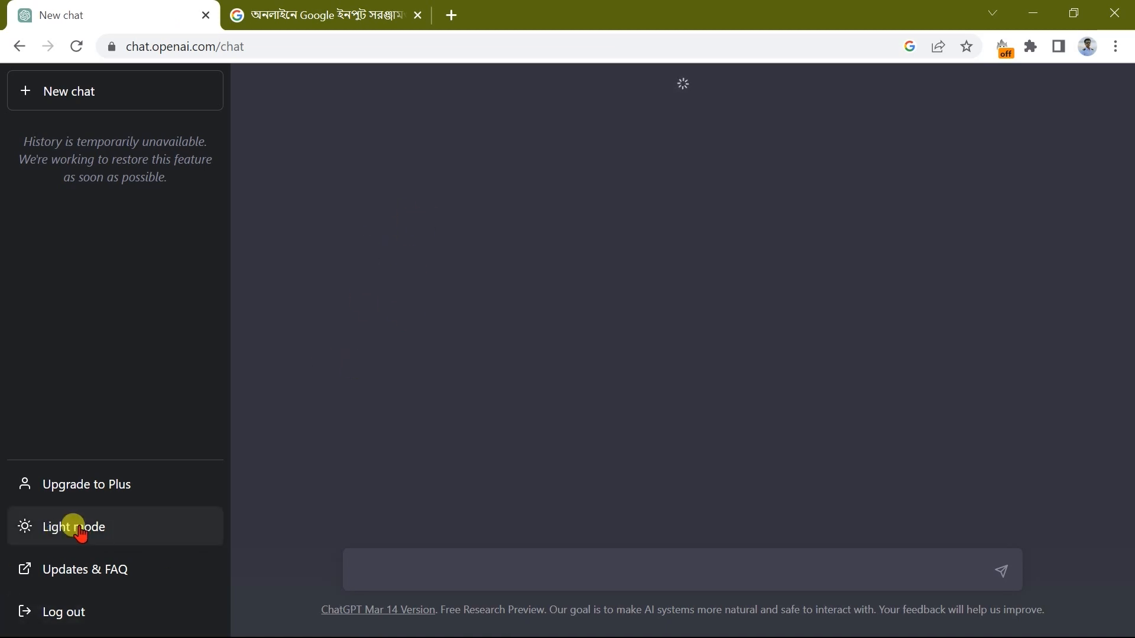
Step: Toggle light mode and back to dark, then send 'hello' to ChatGPT
click(73, 526)
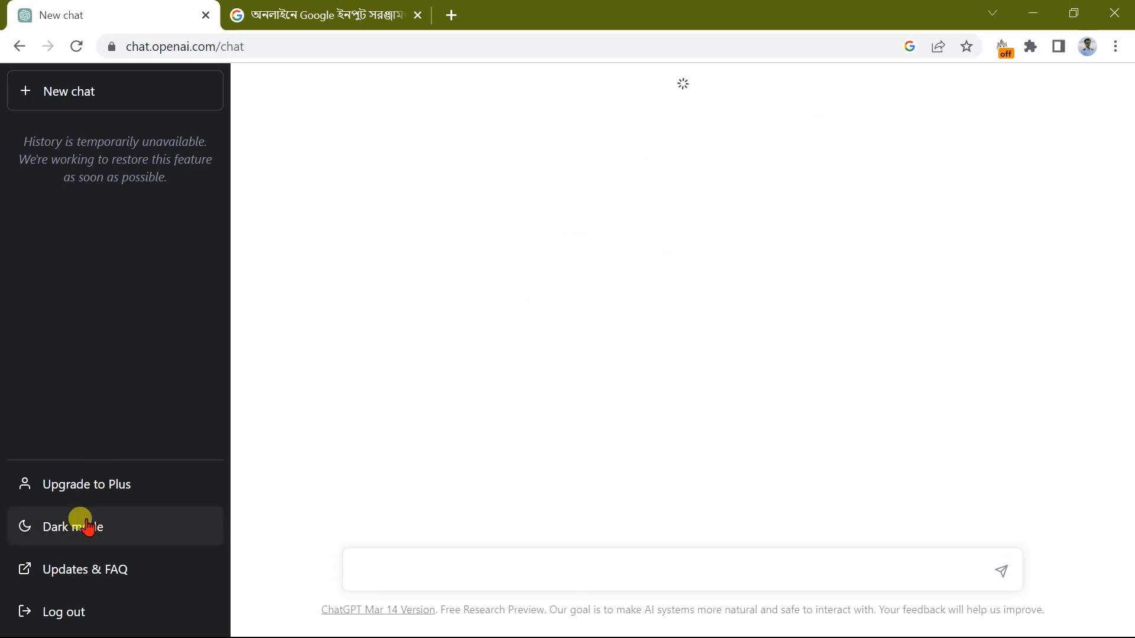
click(73, 527)
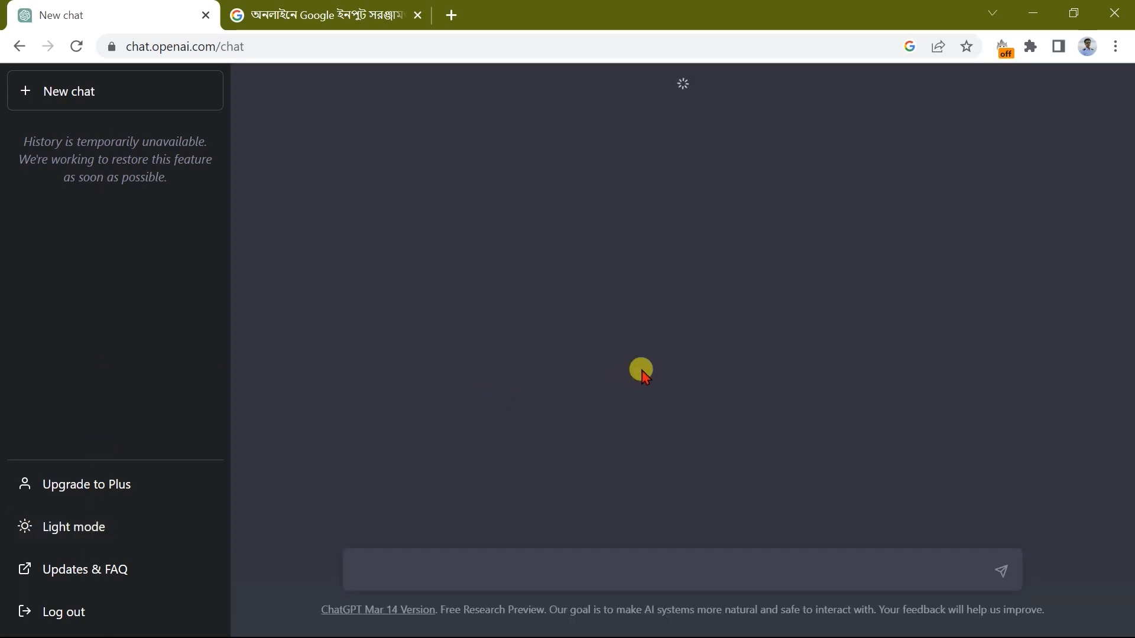
click(652, 569)
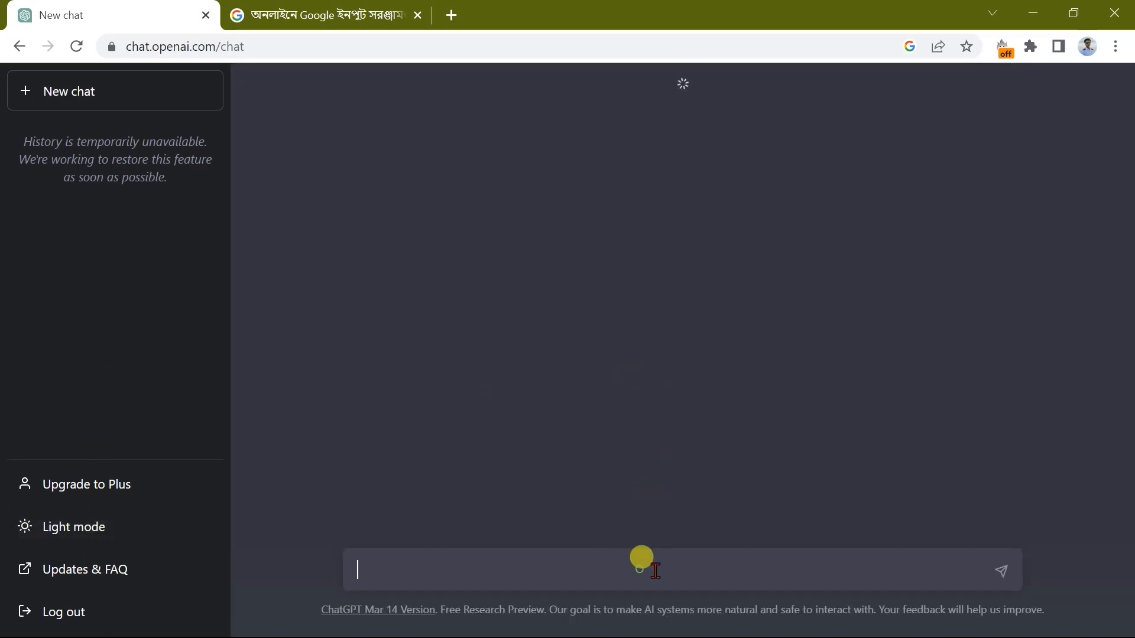
text(hello)
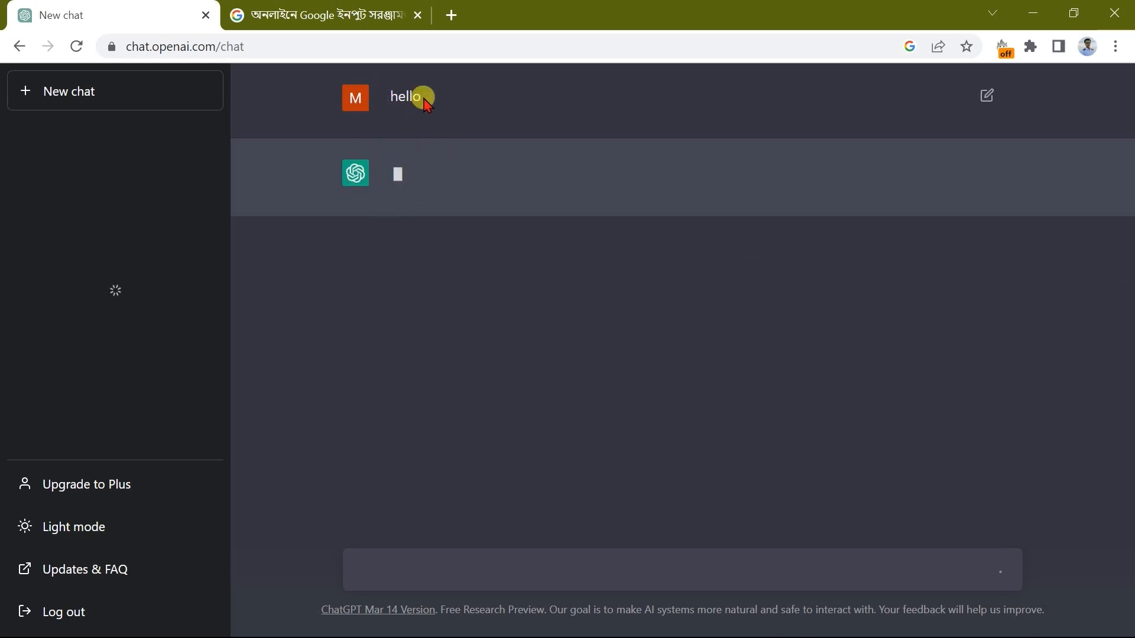
mouse_move(391, 172)
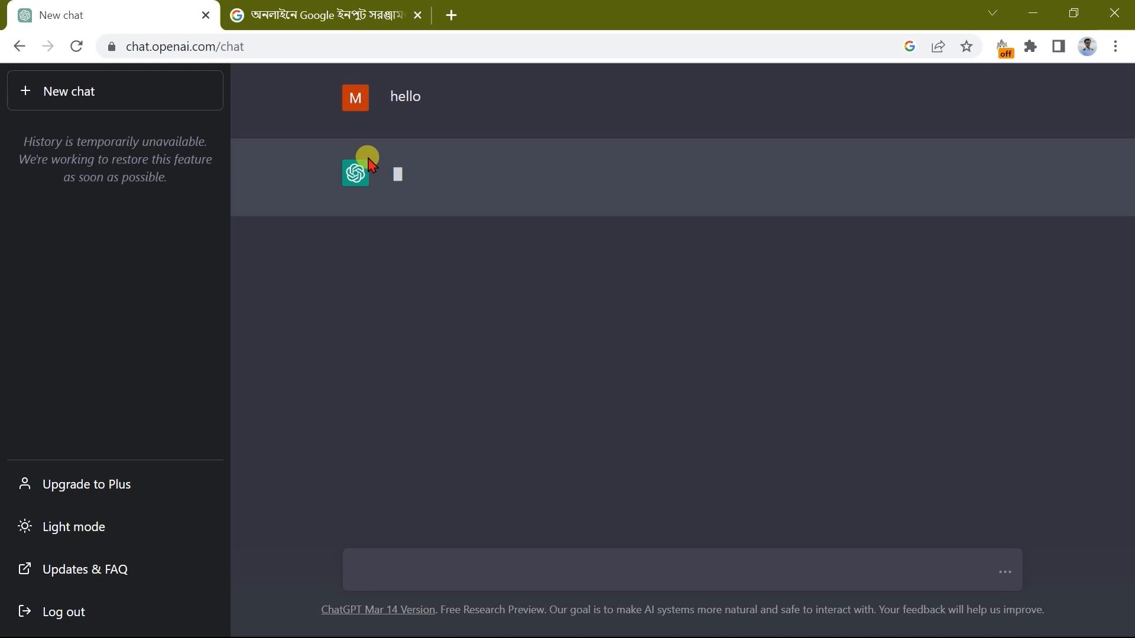
mouse_move(377, 201)
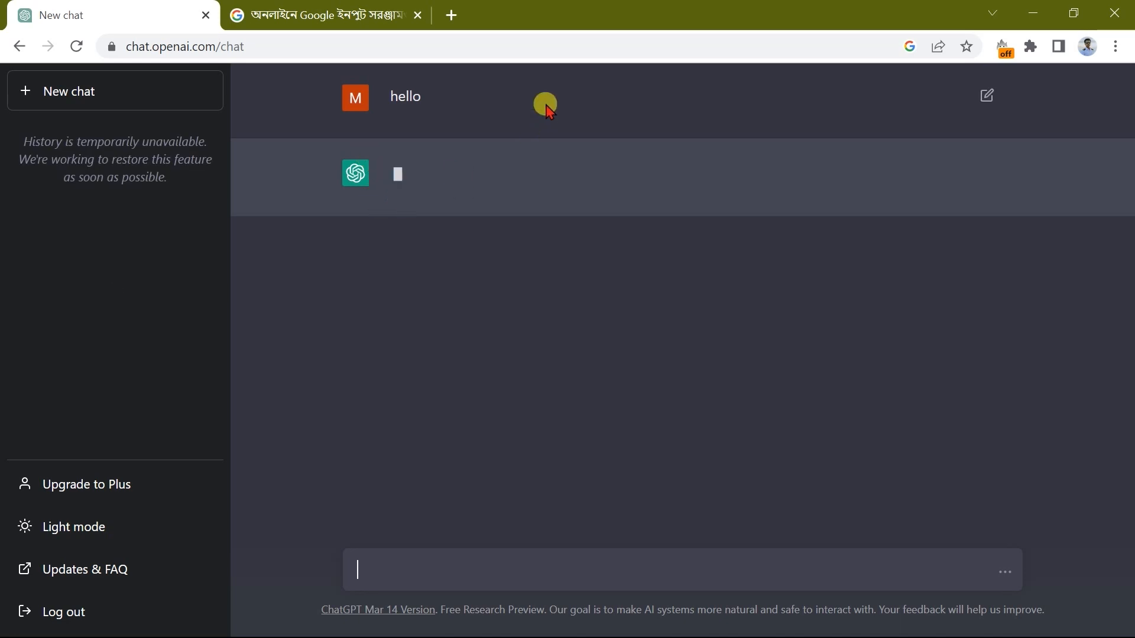
mouse_move(403, 141)
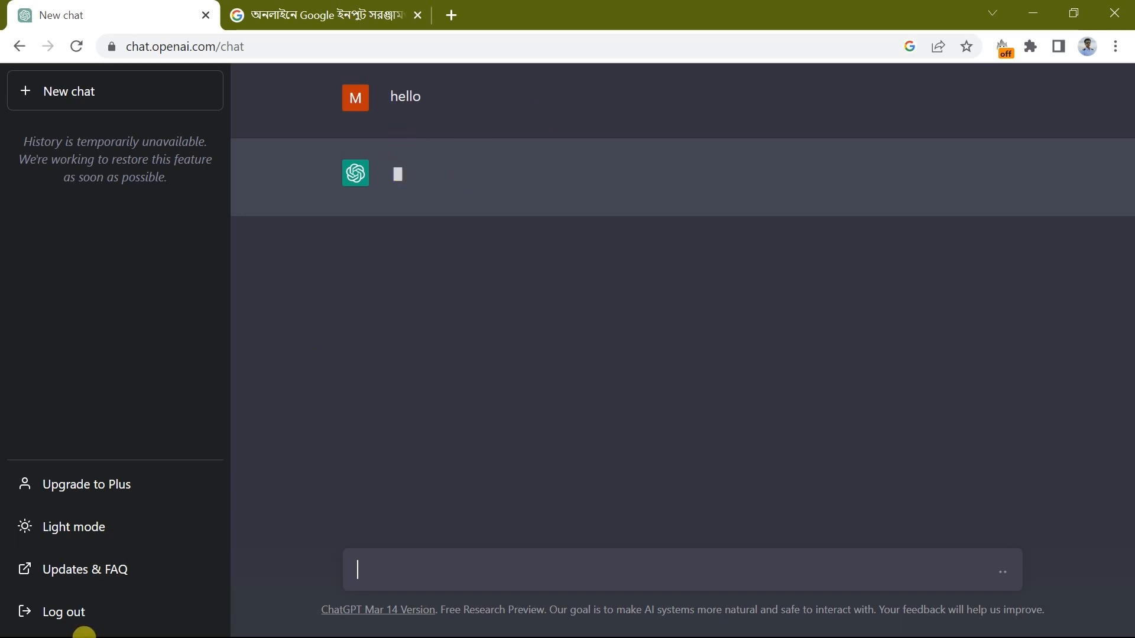
mouse_move(105, 489)
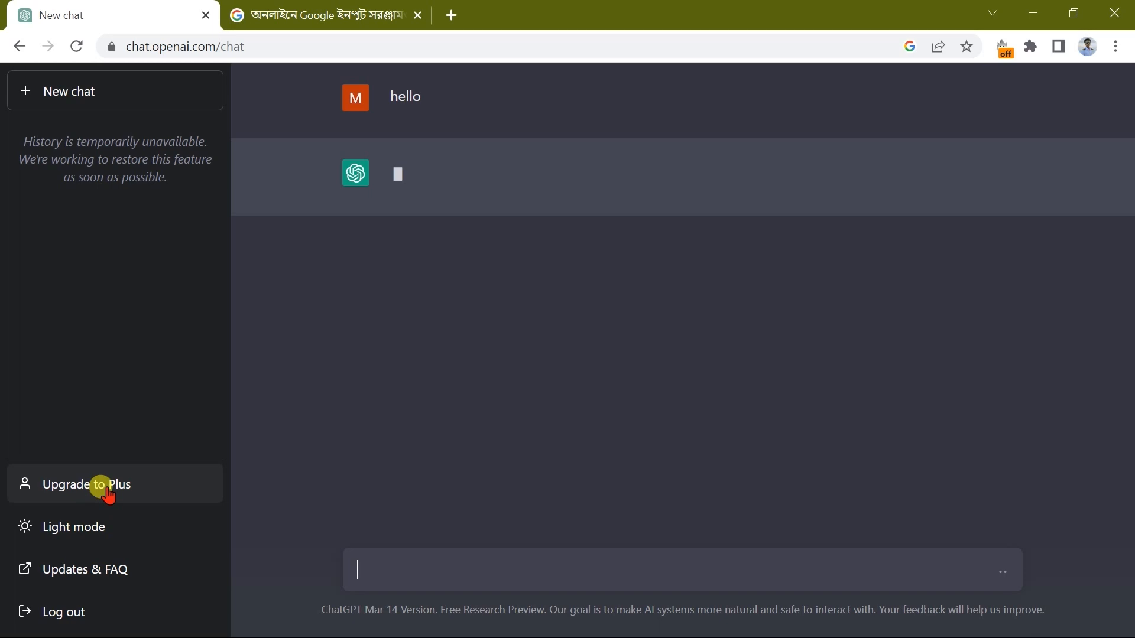
mouse_move(357, 204)
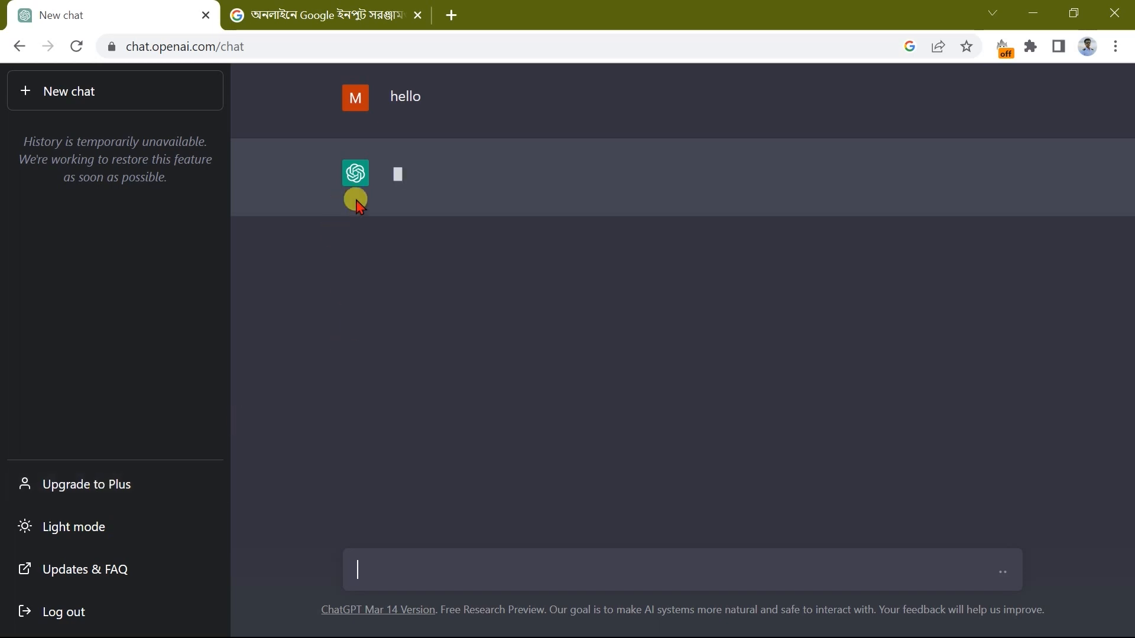
mouse_move(374, 200)
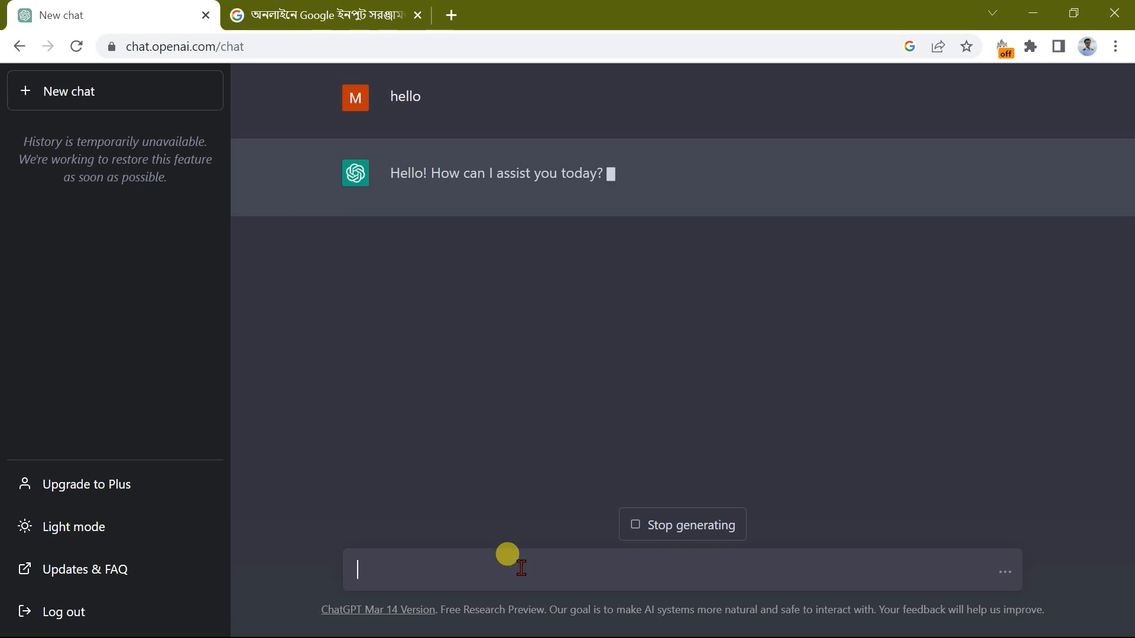
Step: Send the message 'how are you'
text(how are)
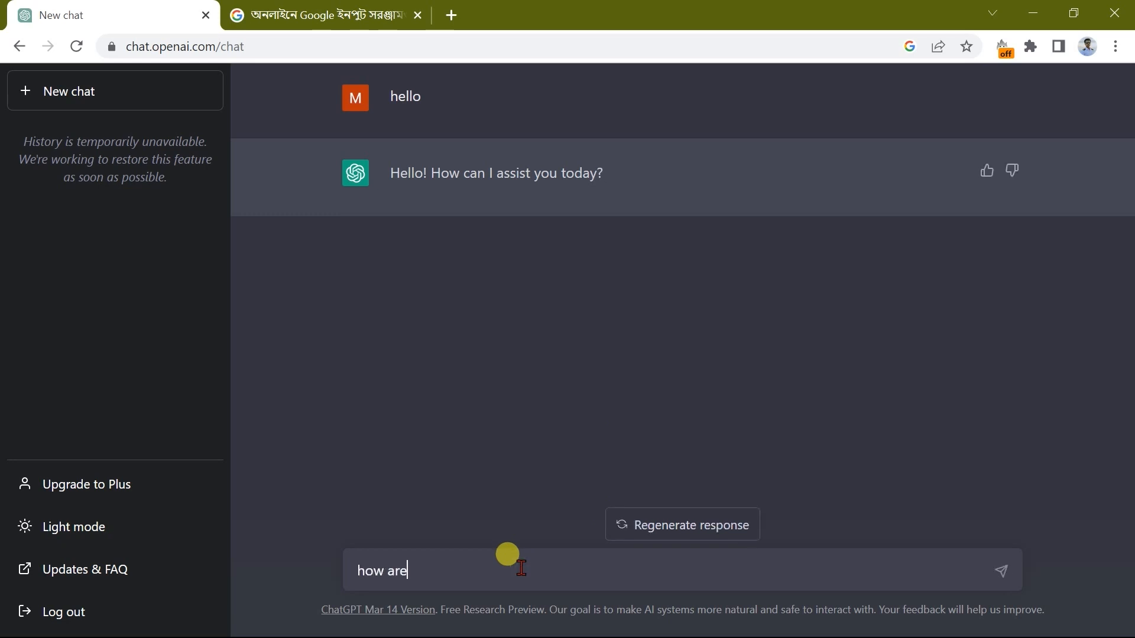
text(you)
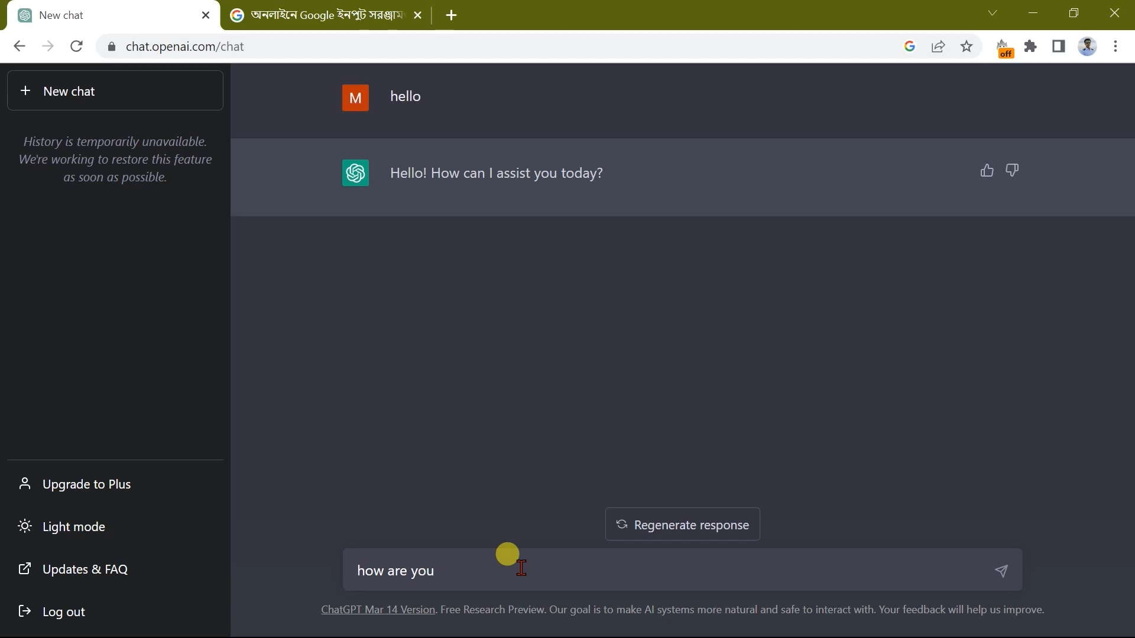
click(1001, 570)
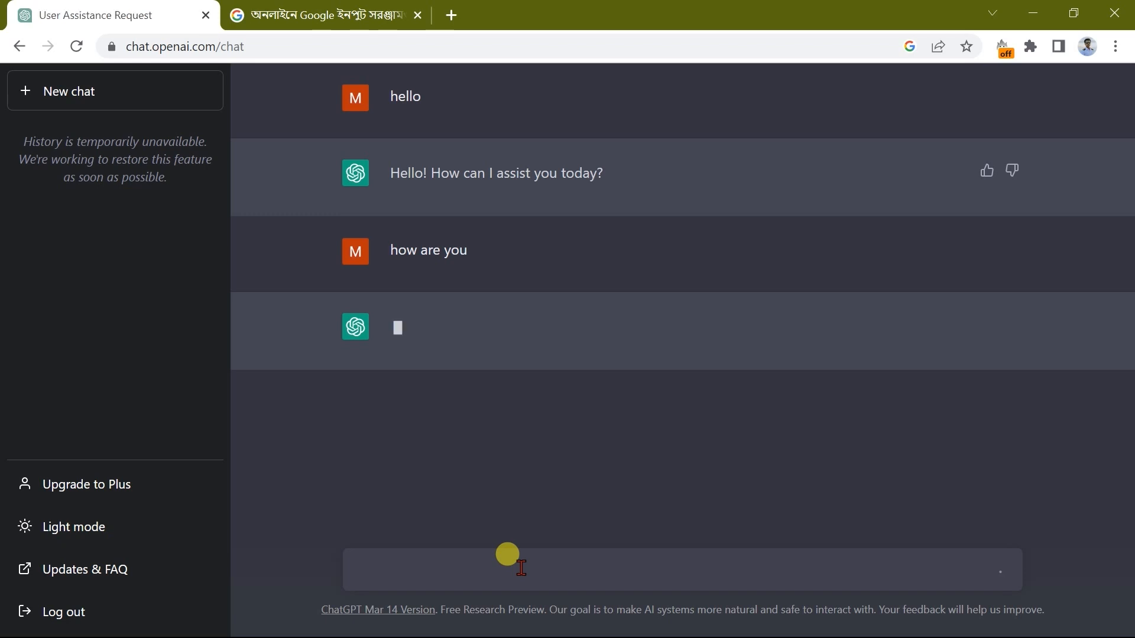
mouse_move(525, 604)
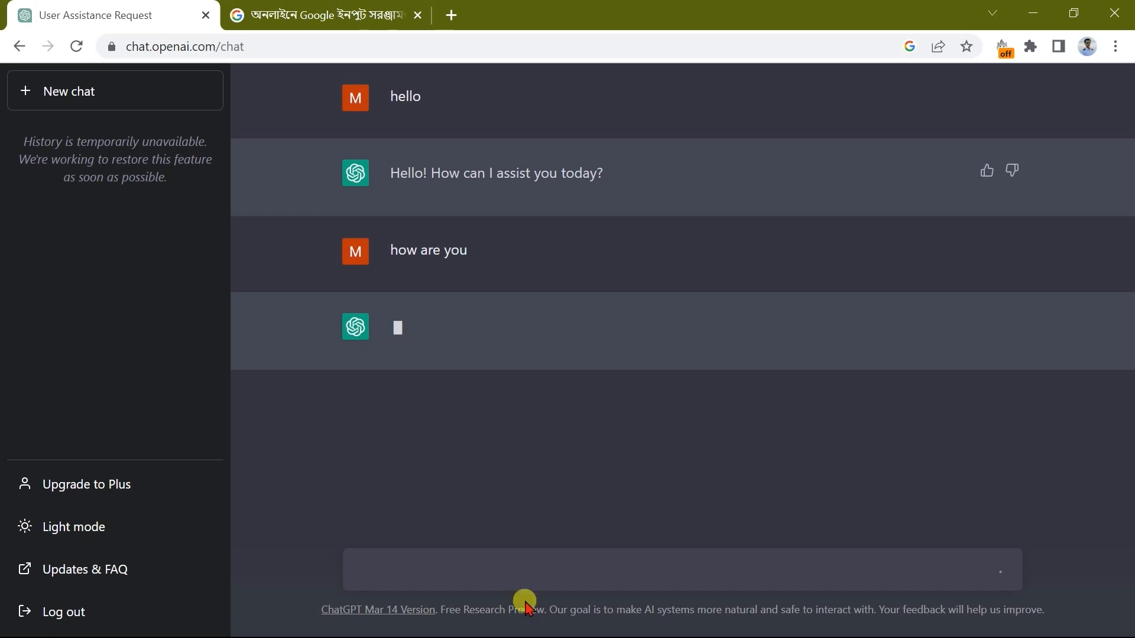
mouse_move(477, 255)
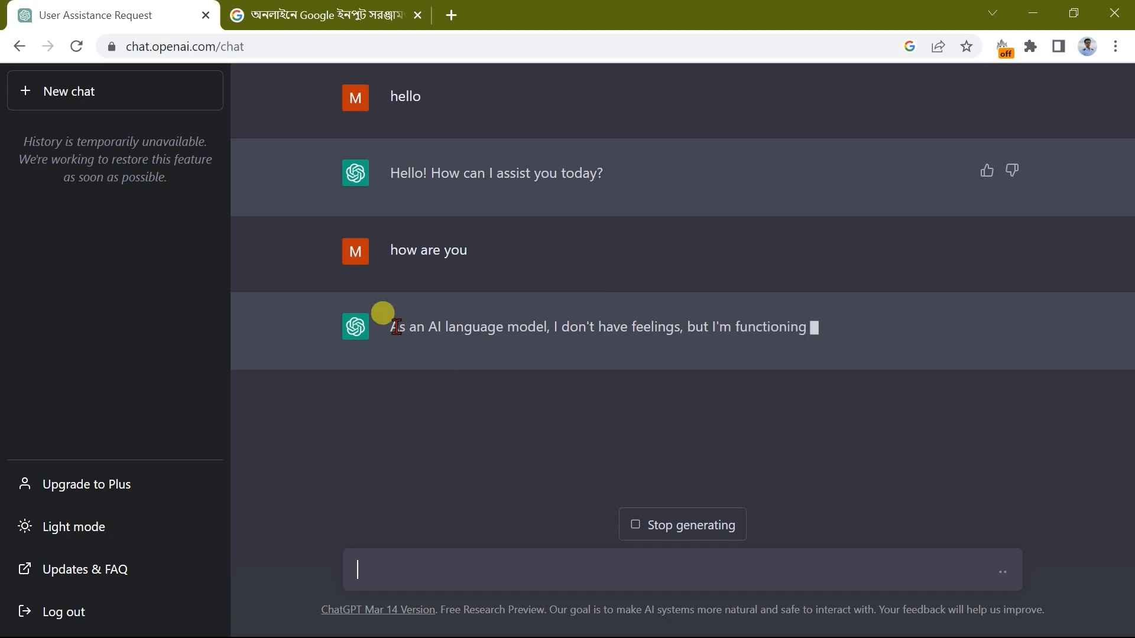
mouse_move(513, 317)
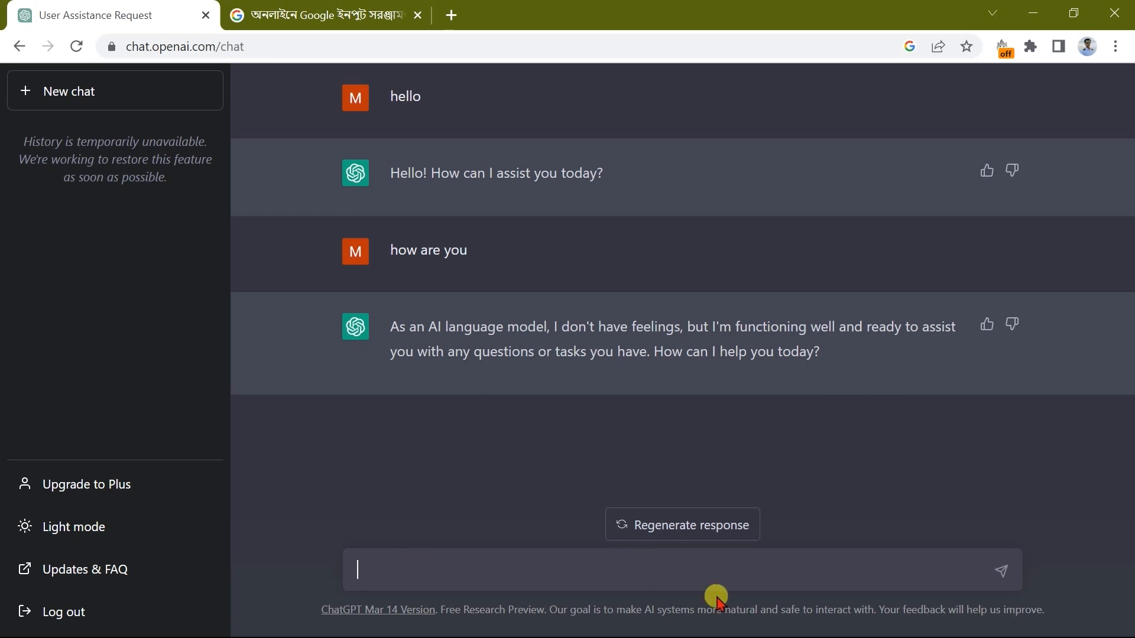
Step: Ask ChatGPT to write a Java programme for age calculation
text(write)
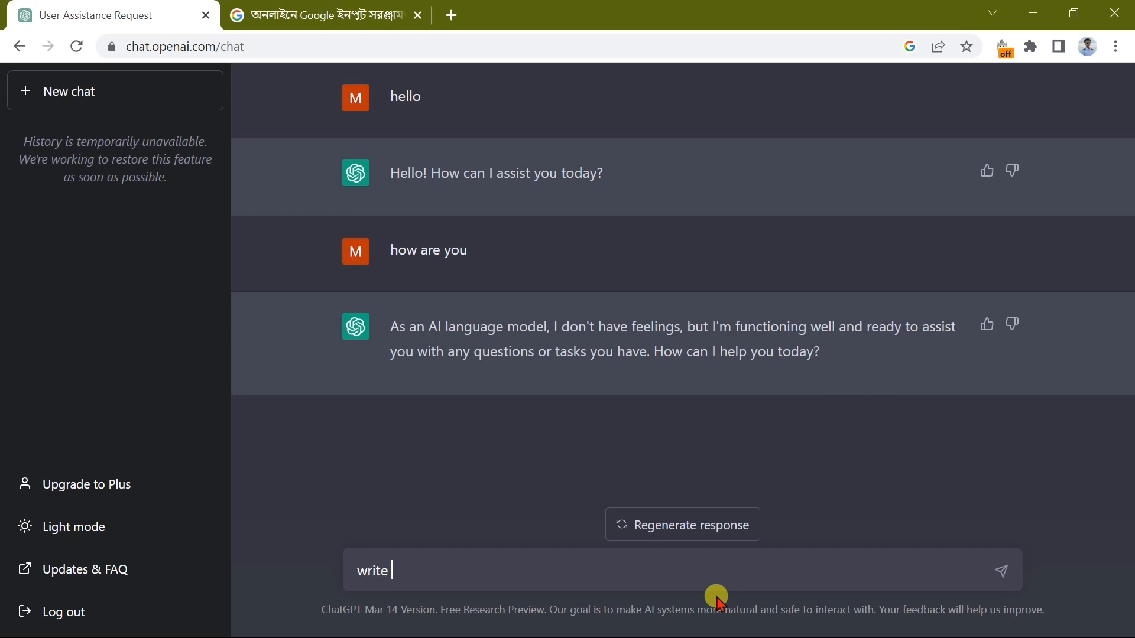
text(a java)
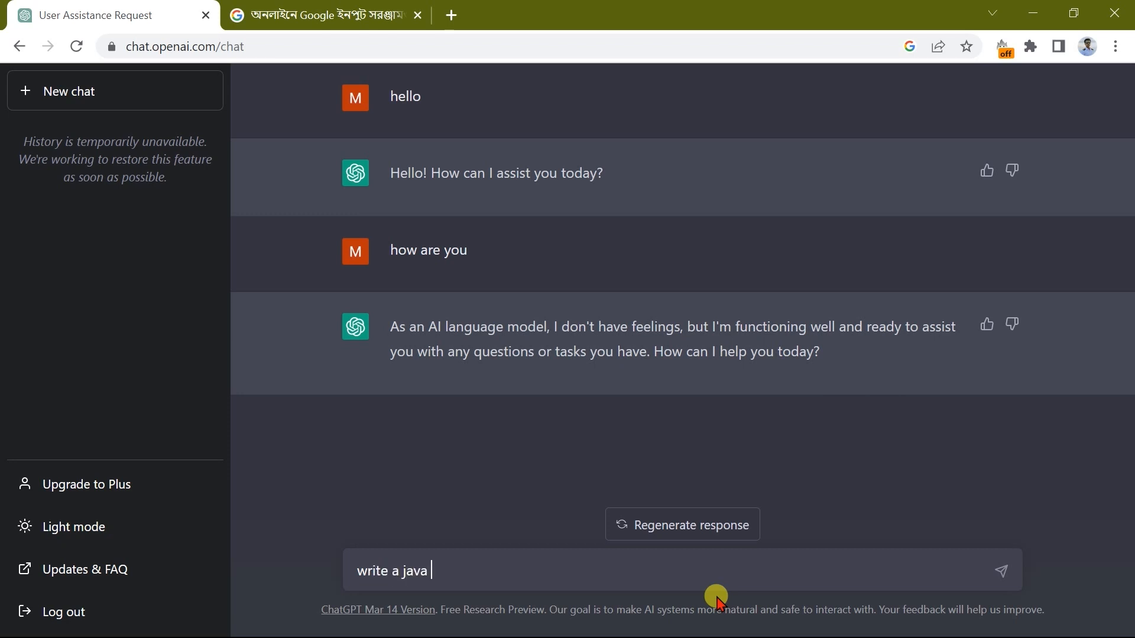
text(prp)
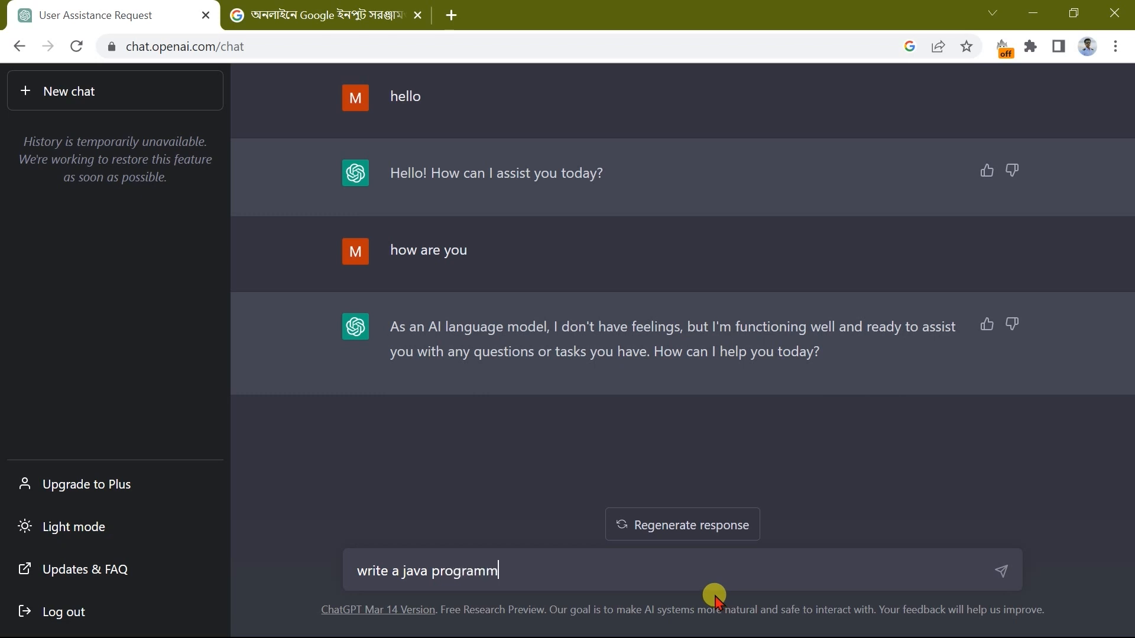
text(e for ag)
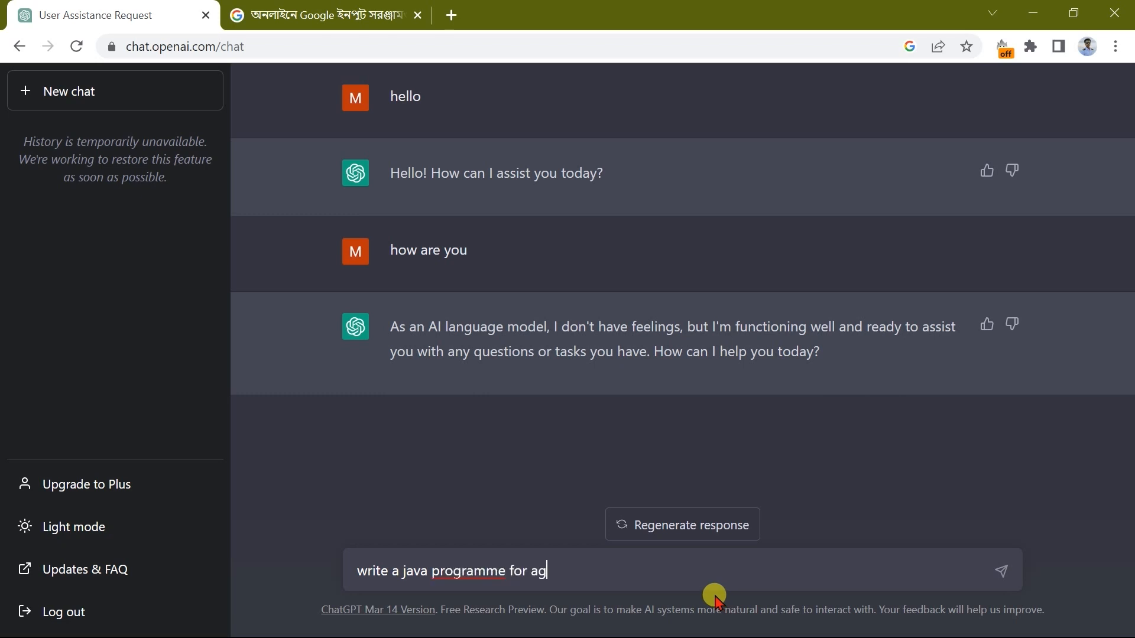
text(e calci)
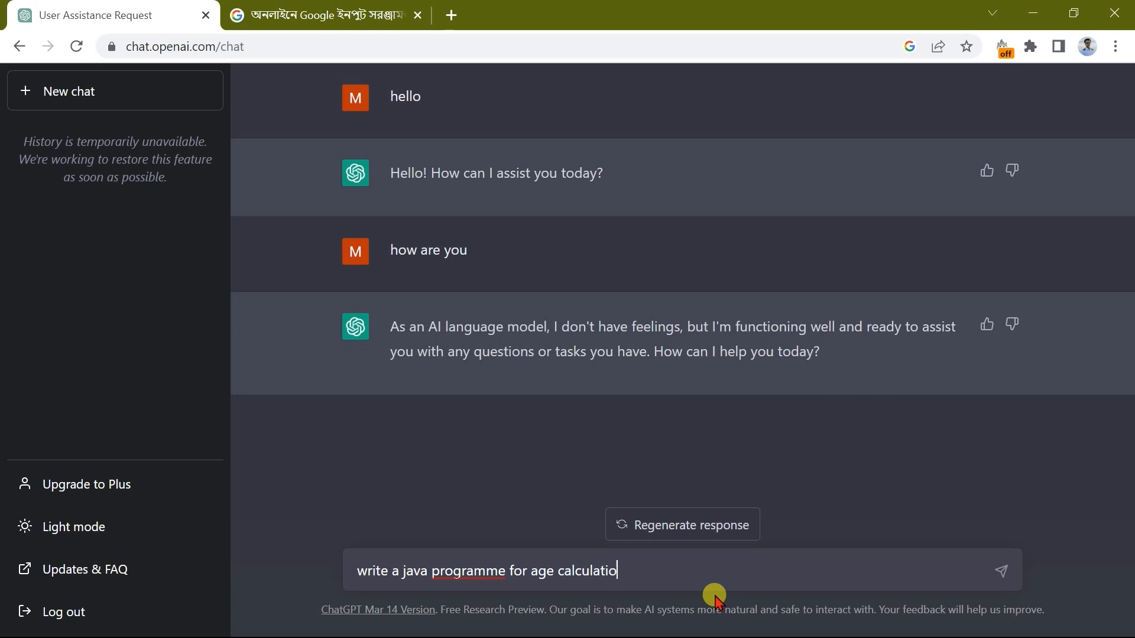
key(Return)
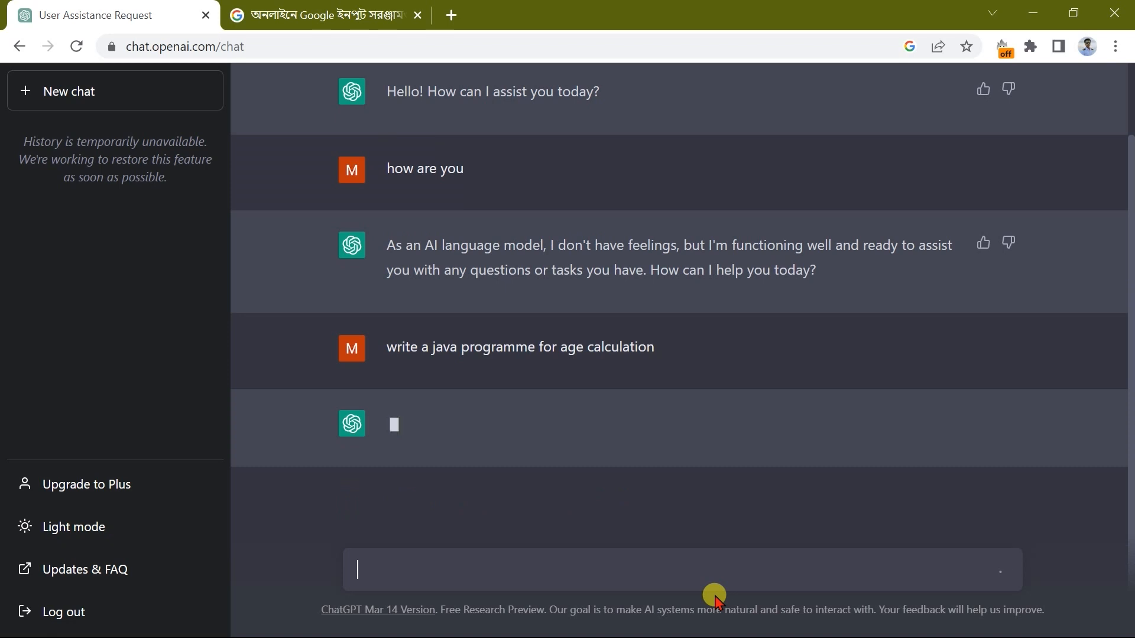
mouse_move(360, 221)
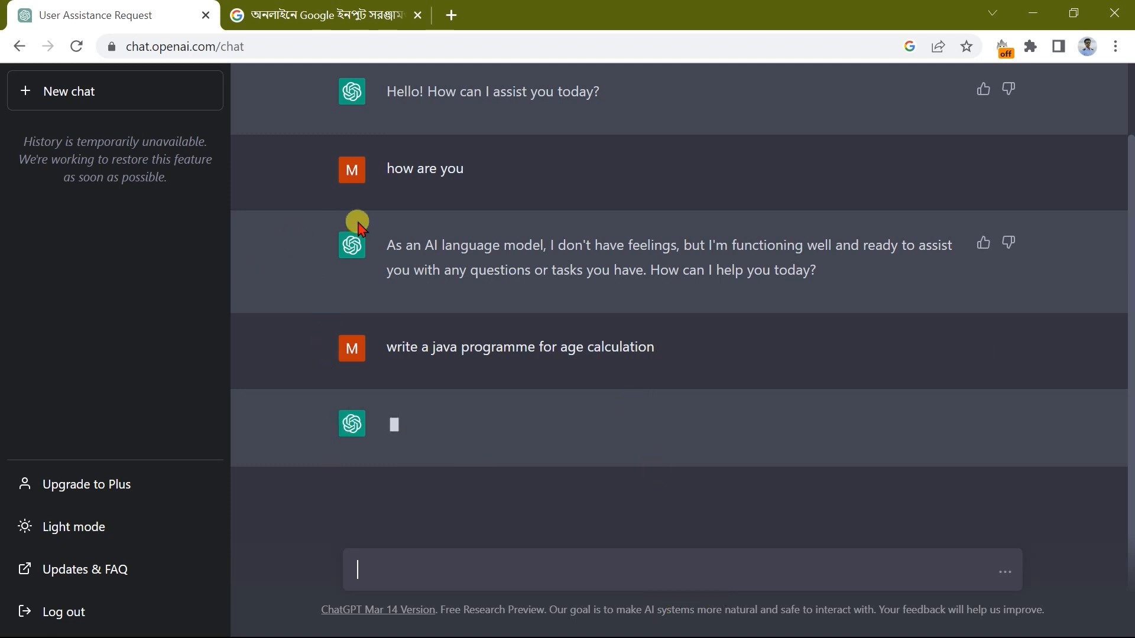
mouse_move(312, 276)
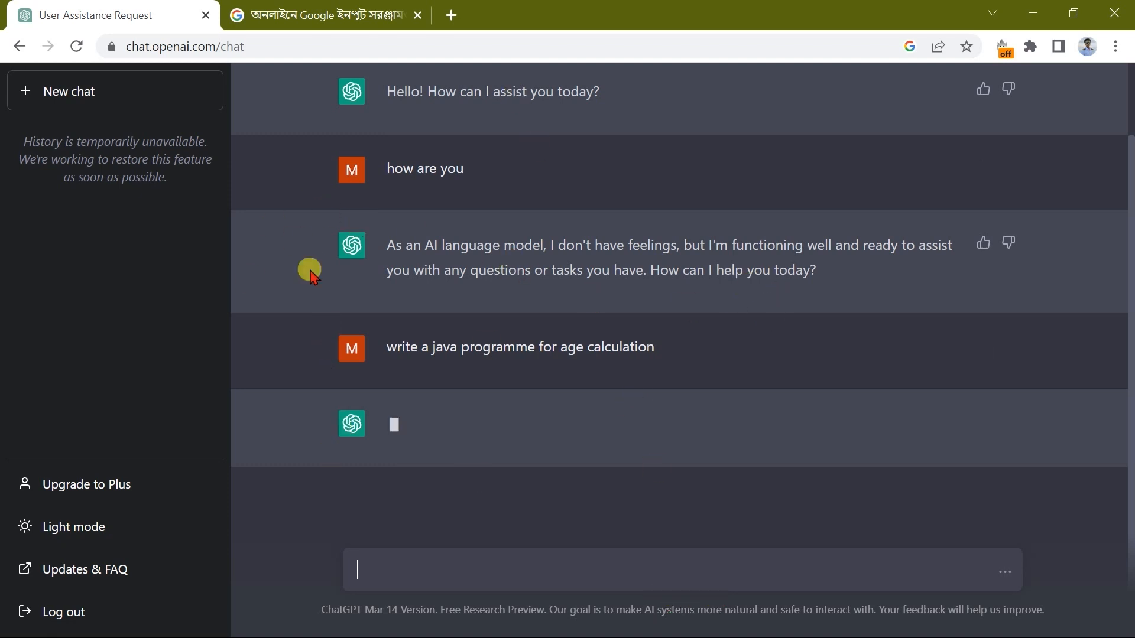
mouse_move(394, 347)
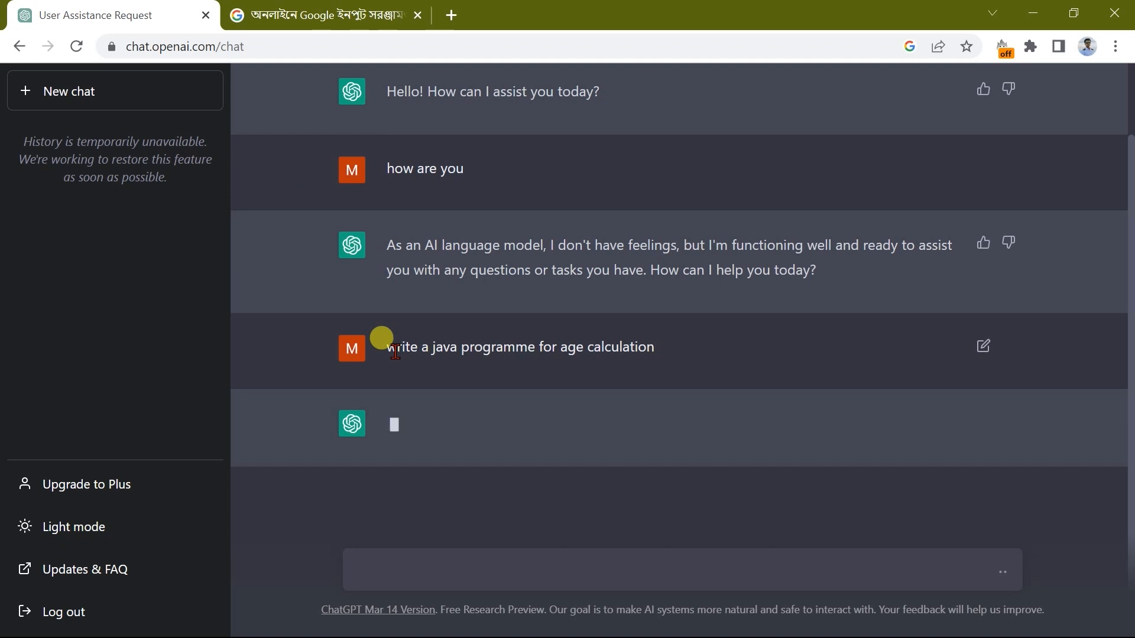
mouse_move(642, 382)
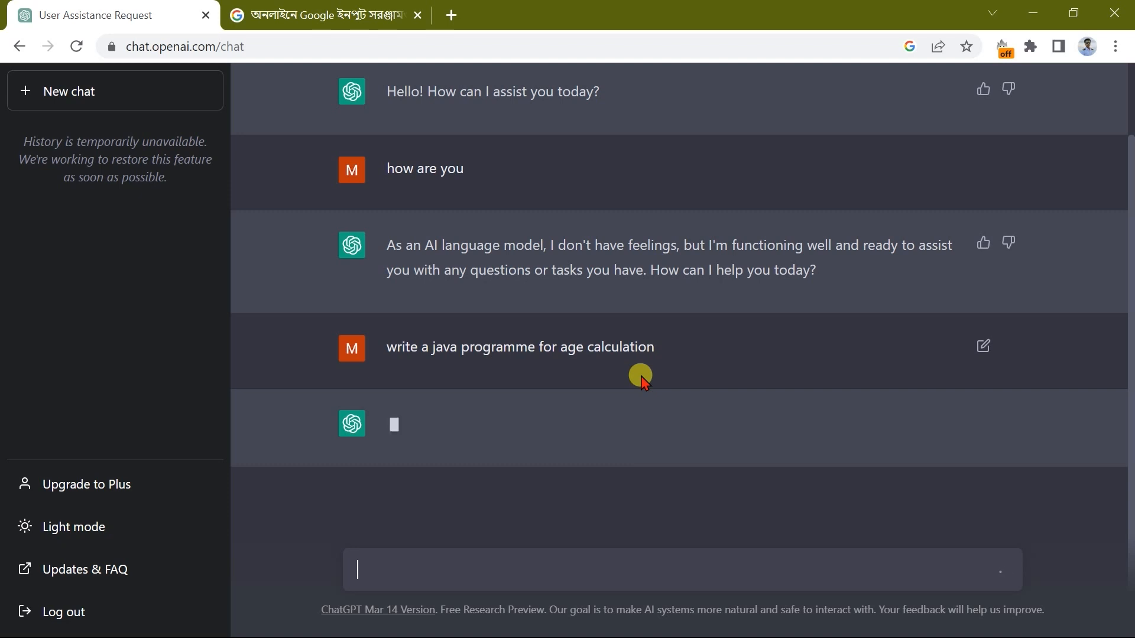
mouse_move(470, 413)
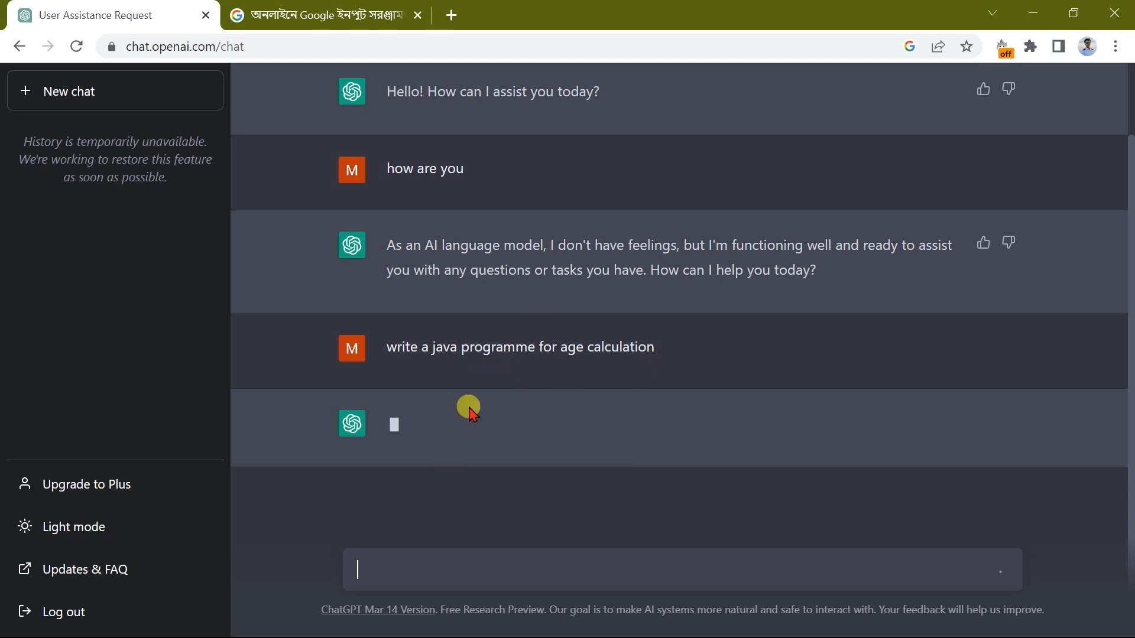
mouse_move(610, 289)
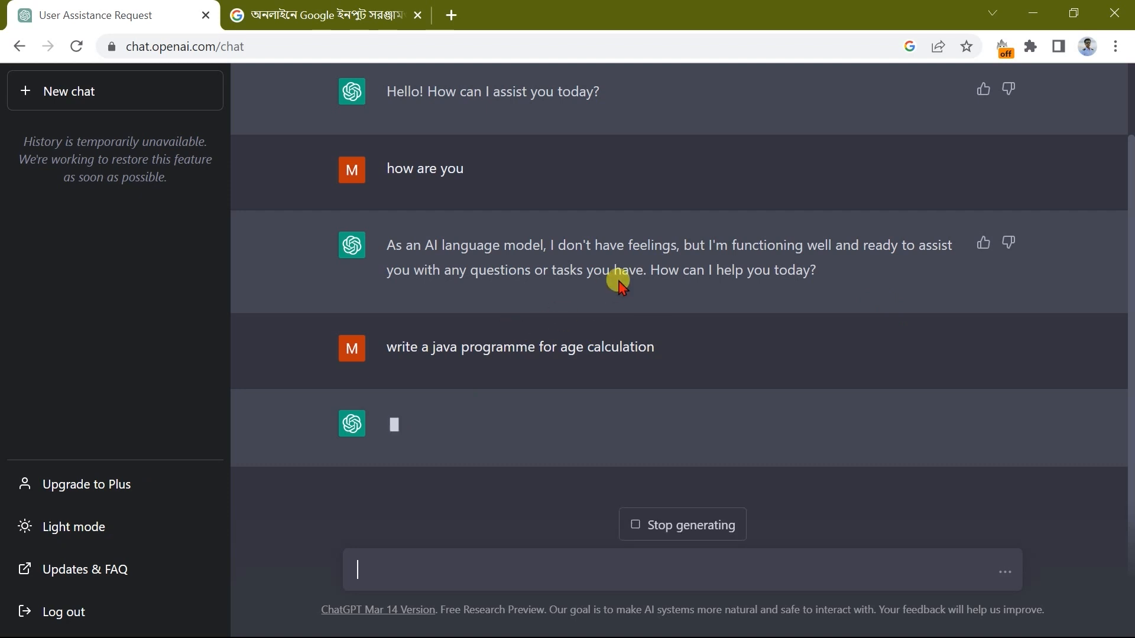
Step: Scroll up to view the network error on the Java request reply
scroll(up, 3)
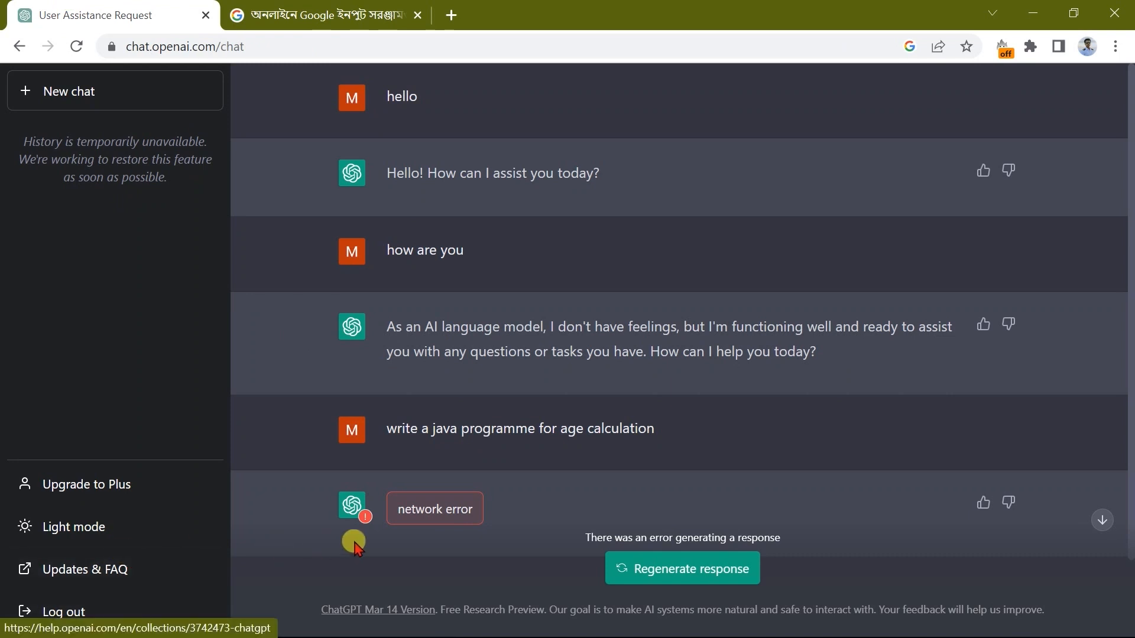
Step: Regenerate the failed Java reply and scroll through the AgeCalculator code
click(681, 568)
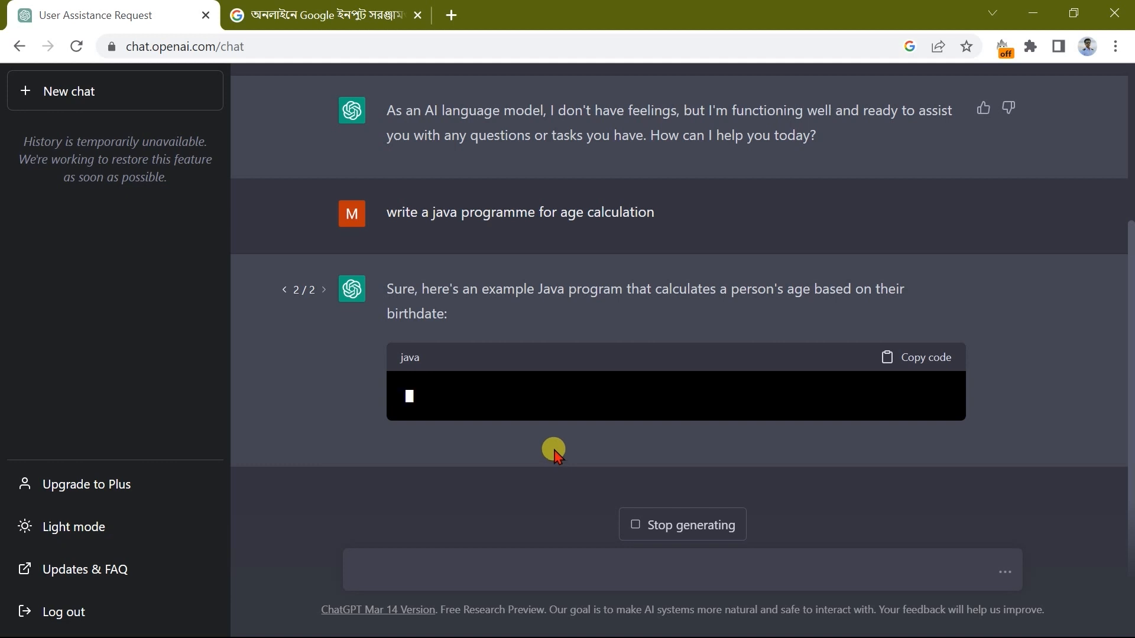
mouse_move(391, 395)
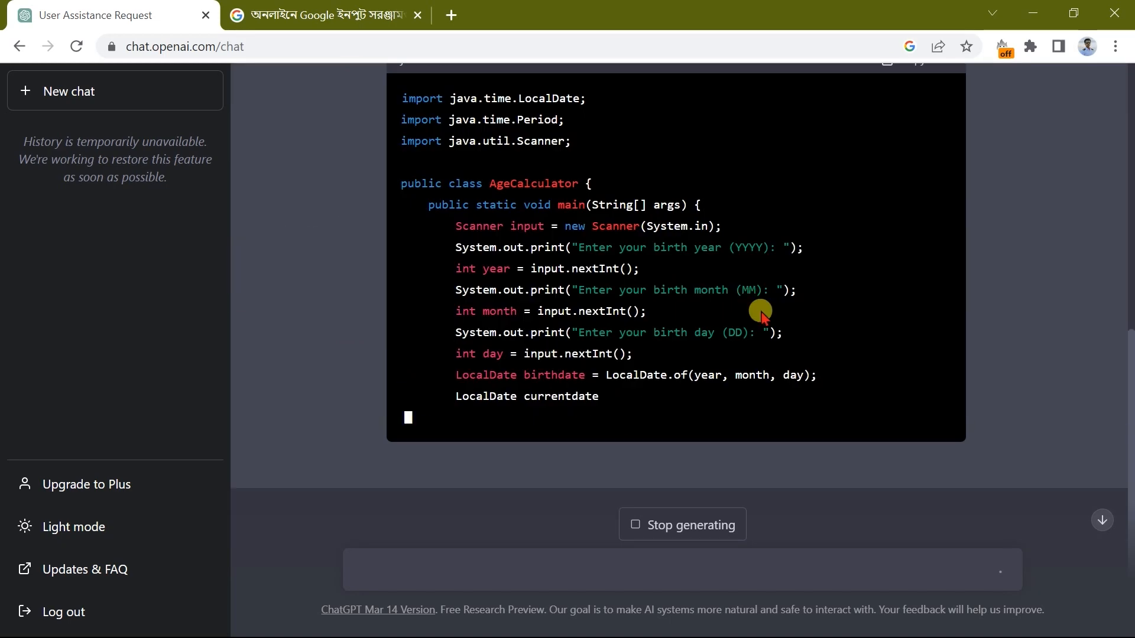
mouse_move(1076, 323)
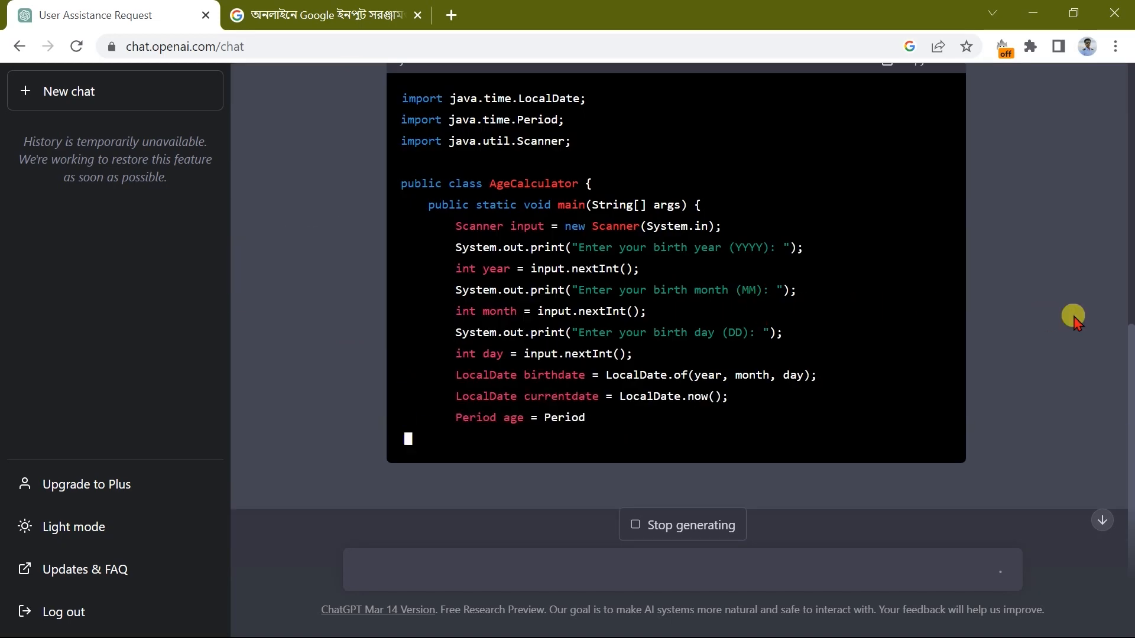
scroll(up, 3)
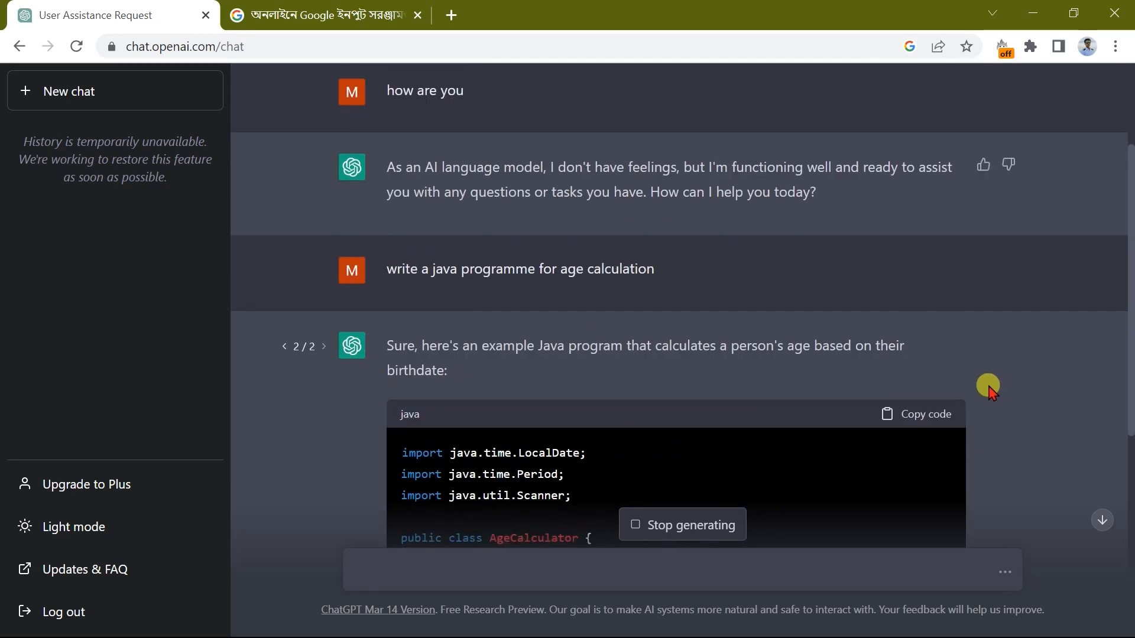
scroll(down, 3)
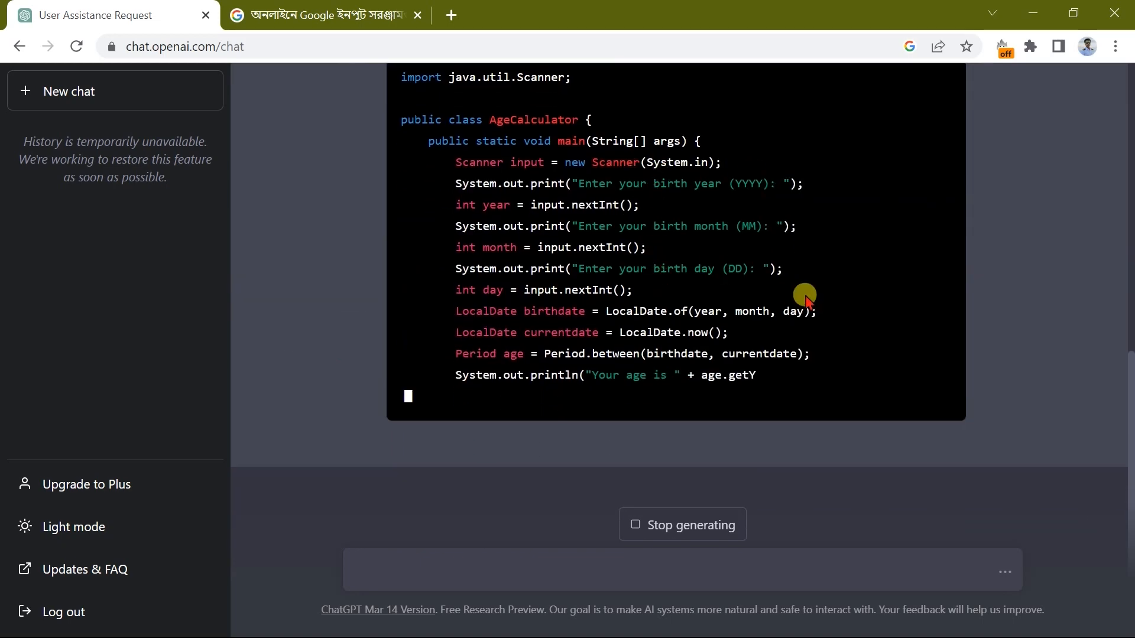
scroll(up, 3)
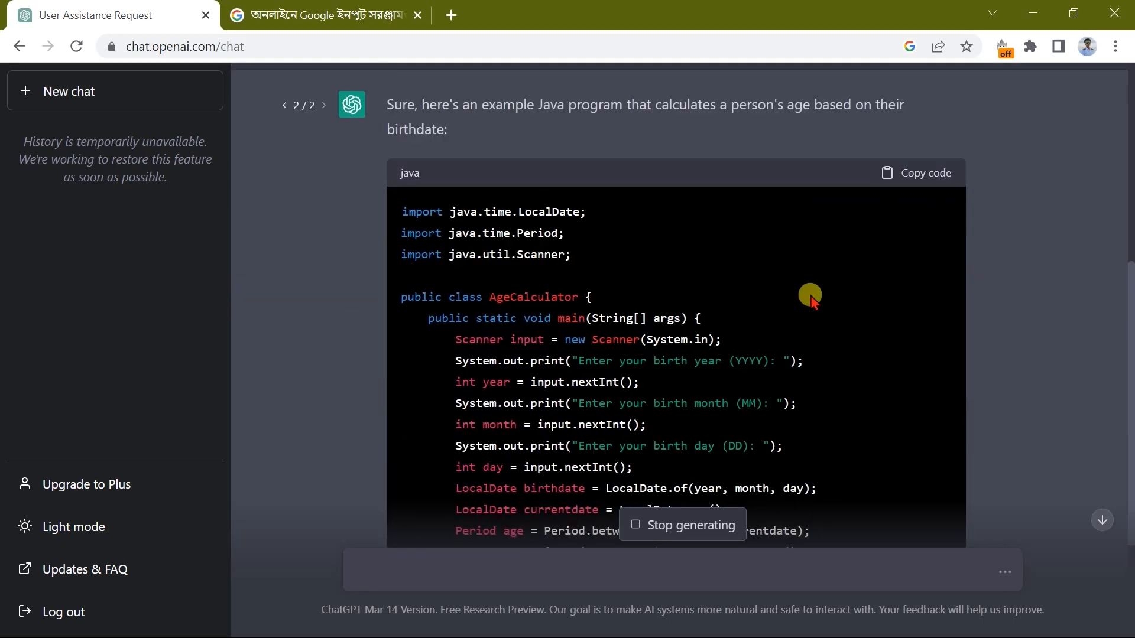
scroll(down, 3)
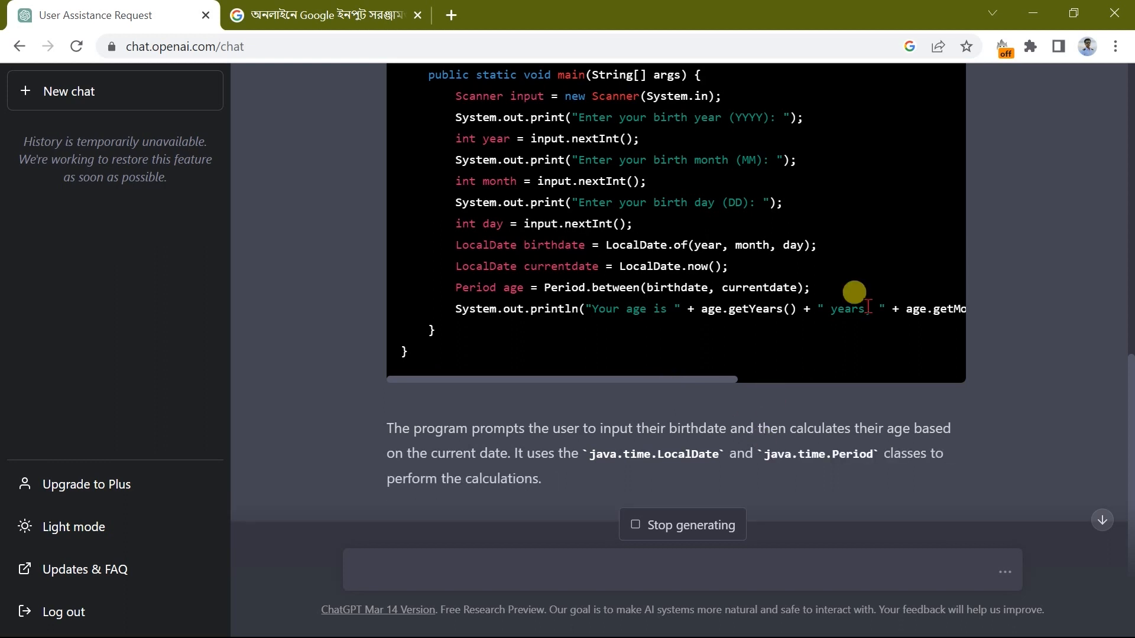
scroll(up, 3)
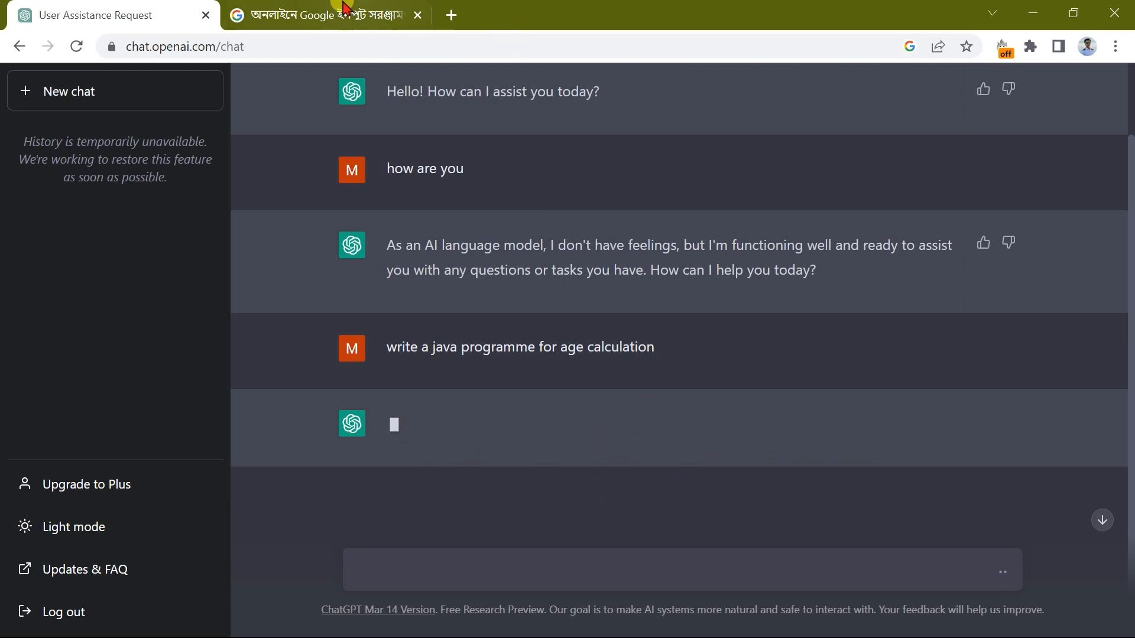
Step: Type the Bengali drone question 'ড্রোন কিভাবে বানাবো' in Google Input Tools
click(319, 15)
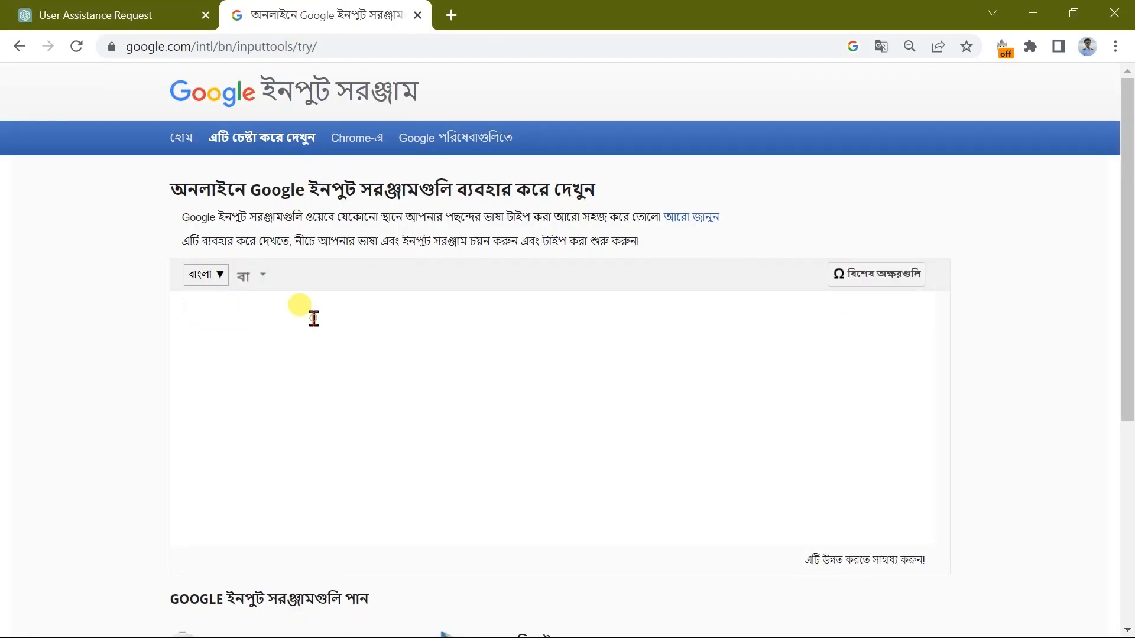
mouse_move(957, 497)
text(ড্রোন)
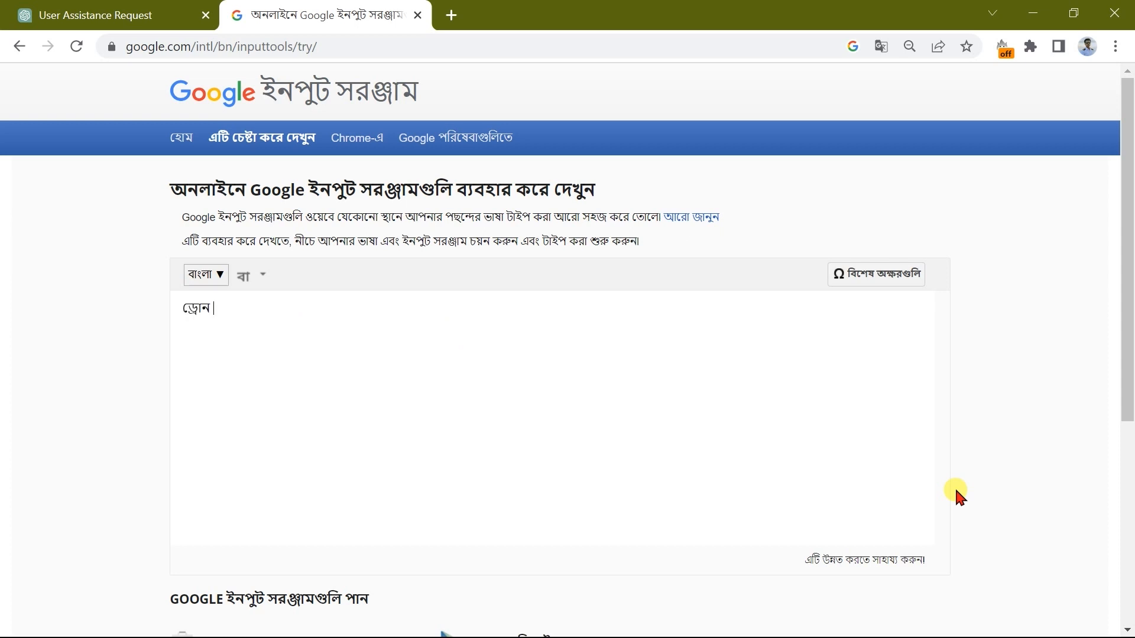
text(ki)
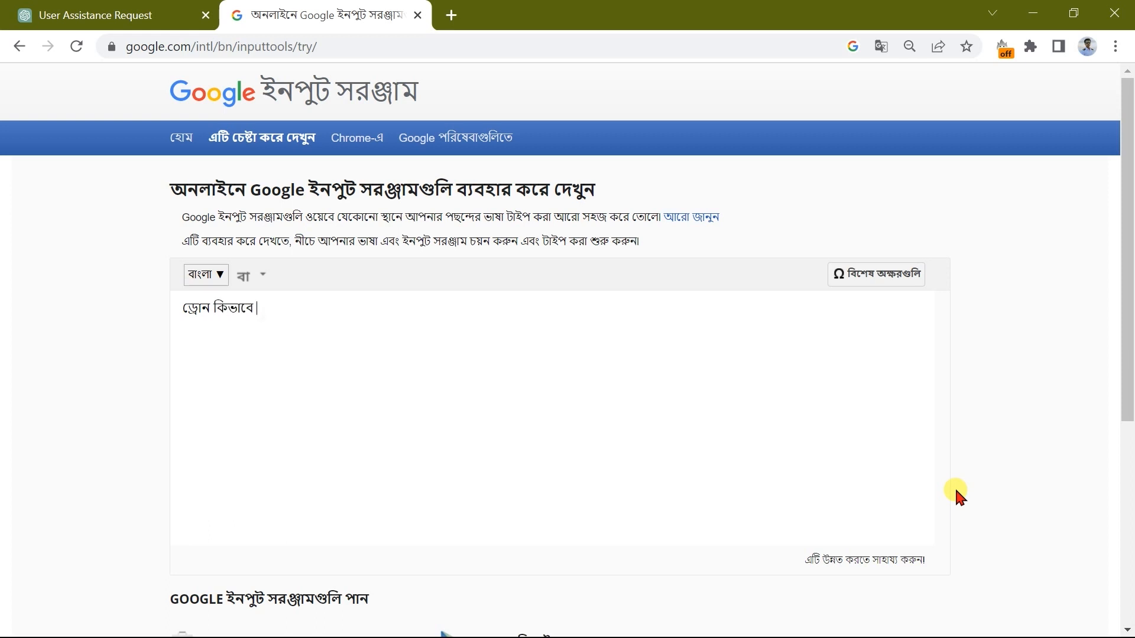
text(বানাবো)
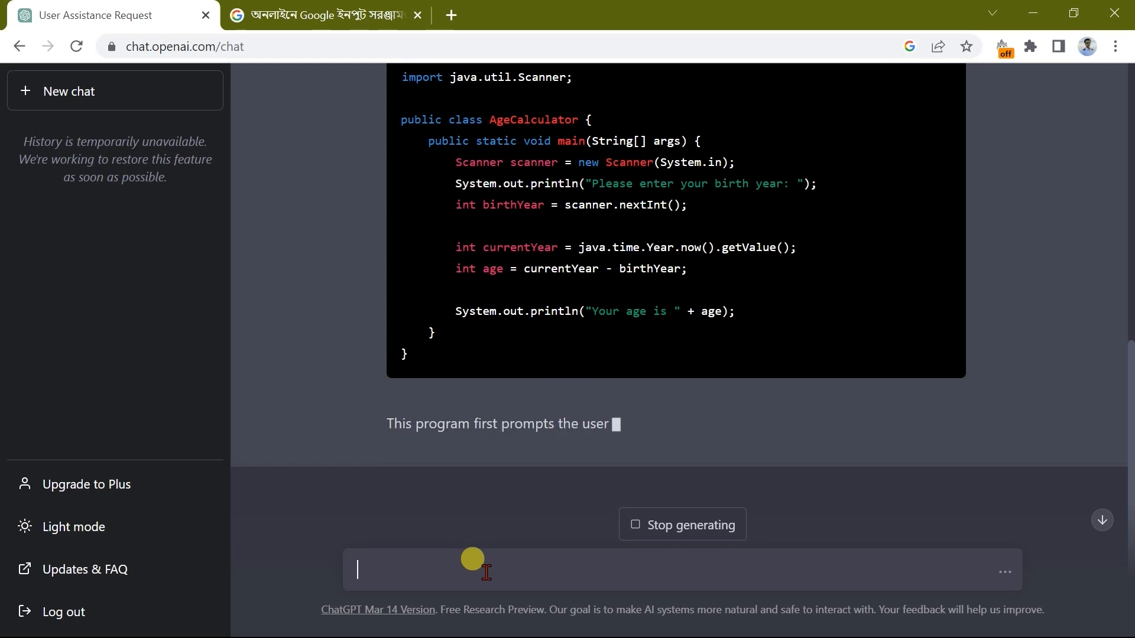
Step: Stop the Java explanation and send the Bengali question 'ড্রোন কিভাবে বানাবো ?'
text(ড্রোন কিভাবে বানাবো ?)
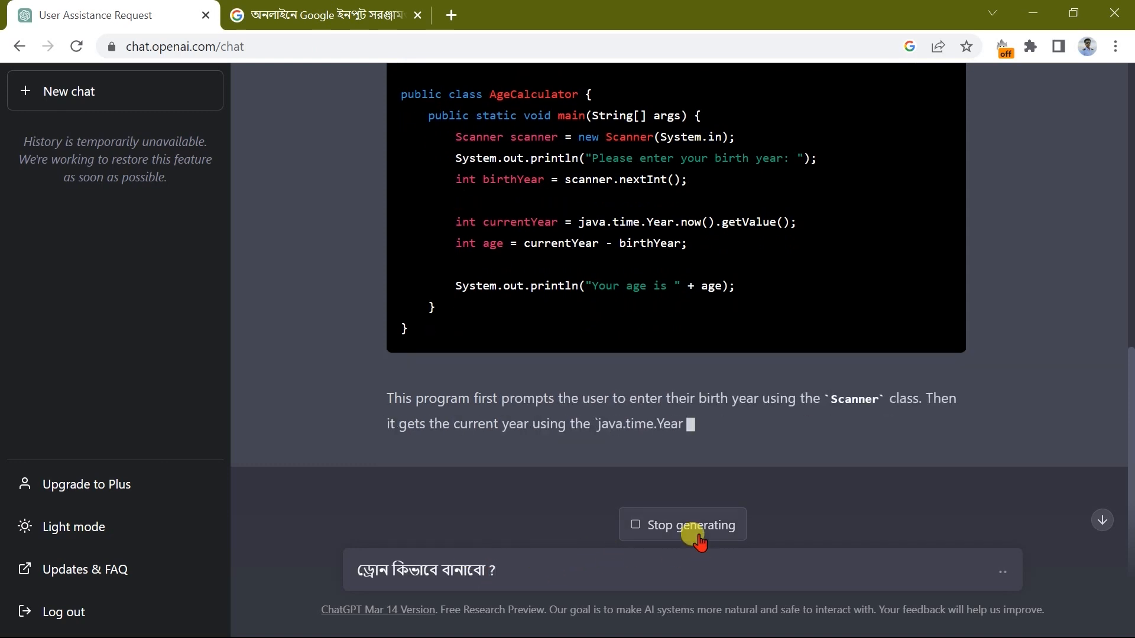
click(681, 525)
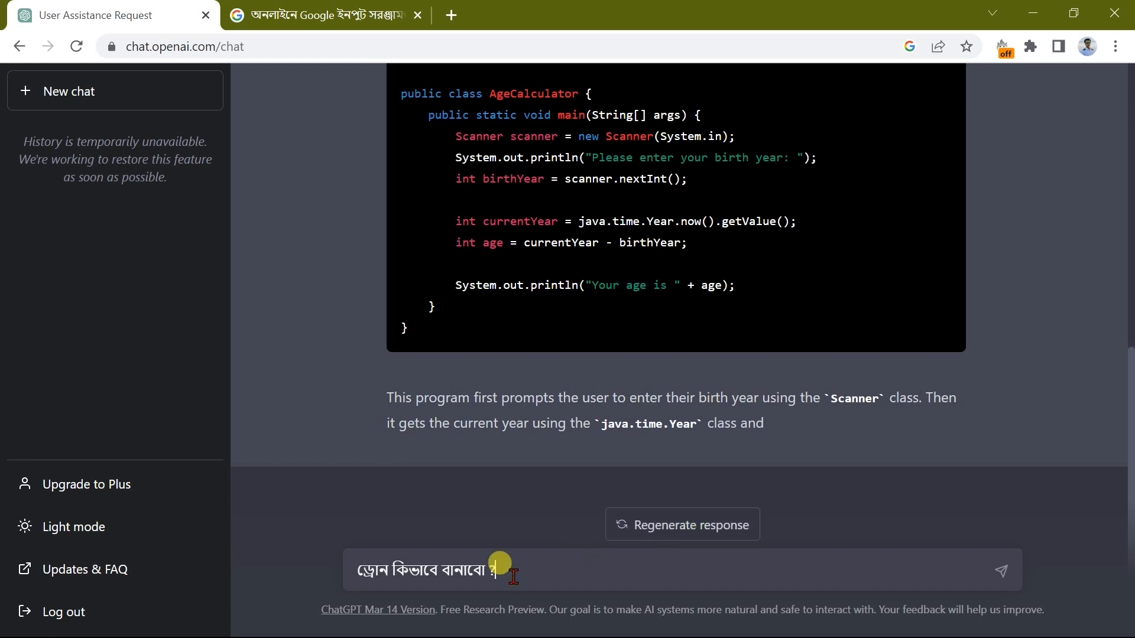
click(1001, 572)
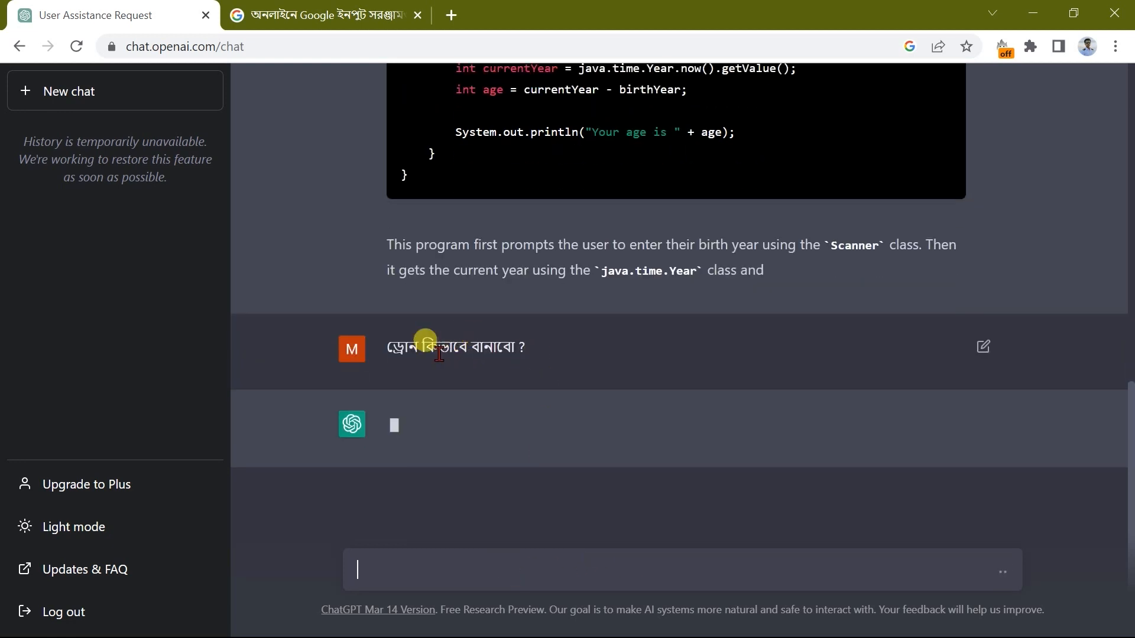
mouse_move(440, 339)
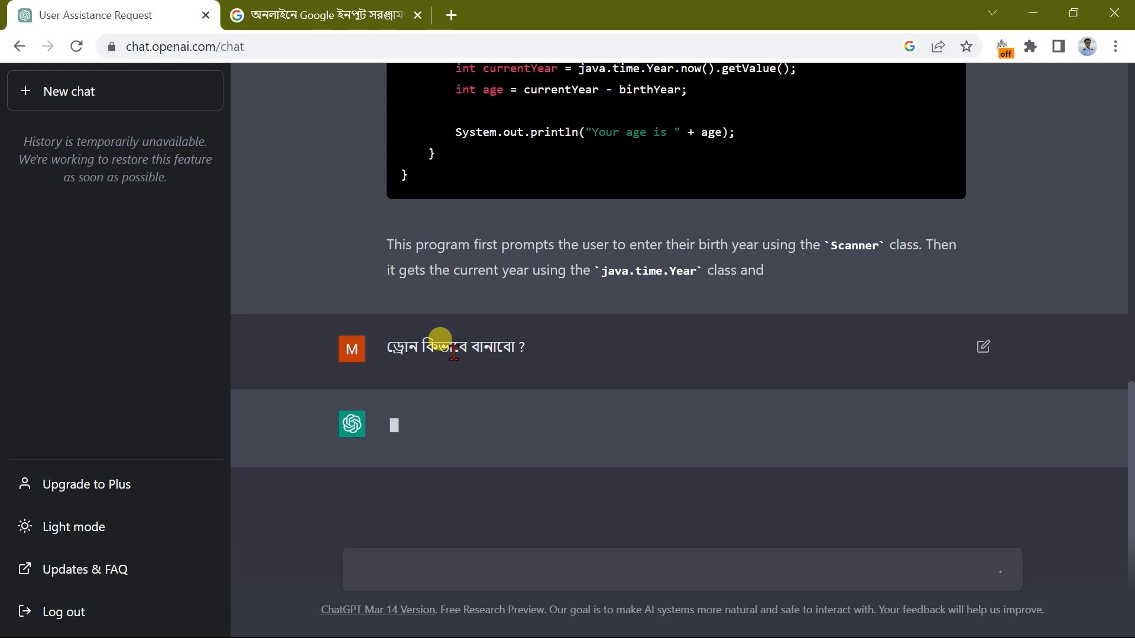
mouse_move(383, 326)
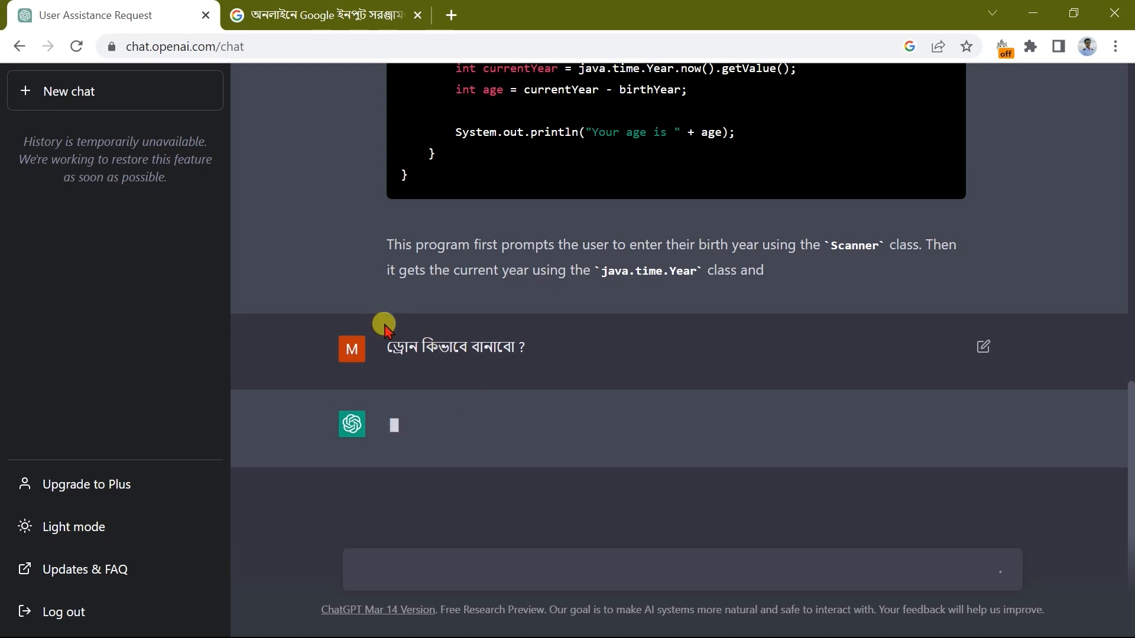
mouse_move(608, 355)
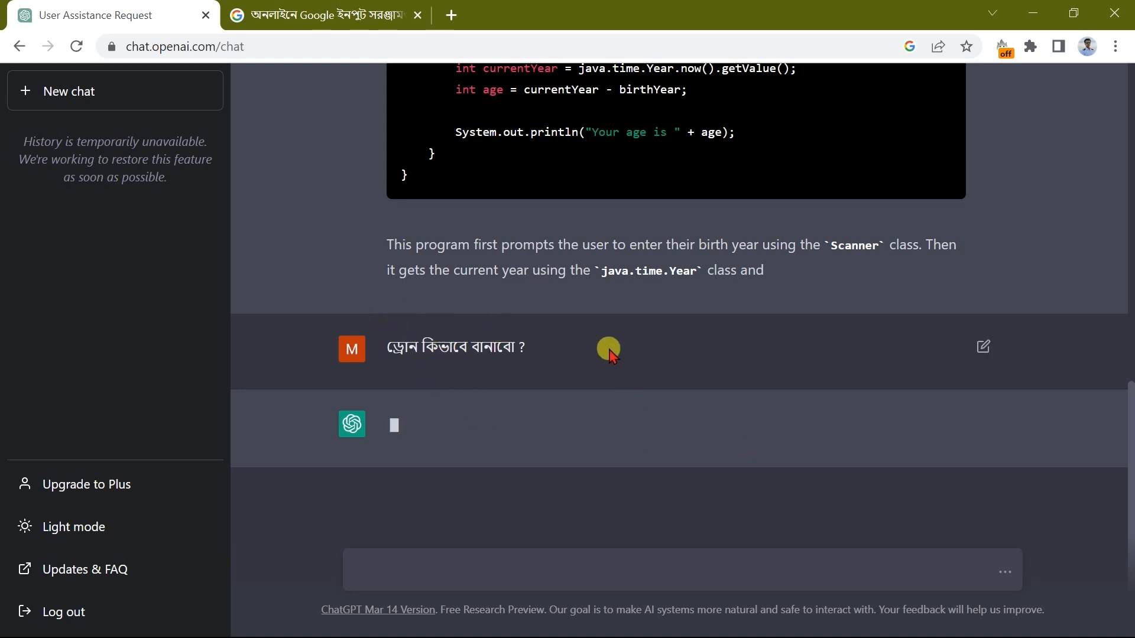
mouse_move(432, 429)
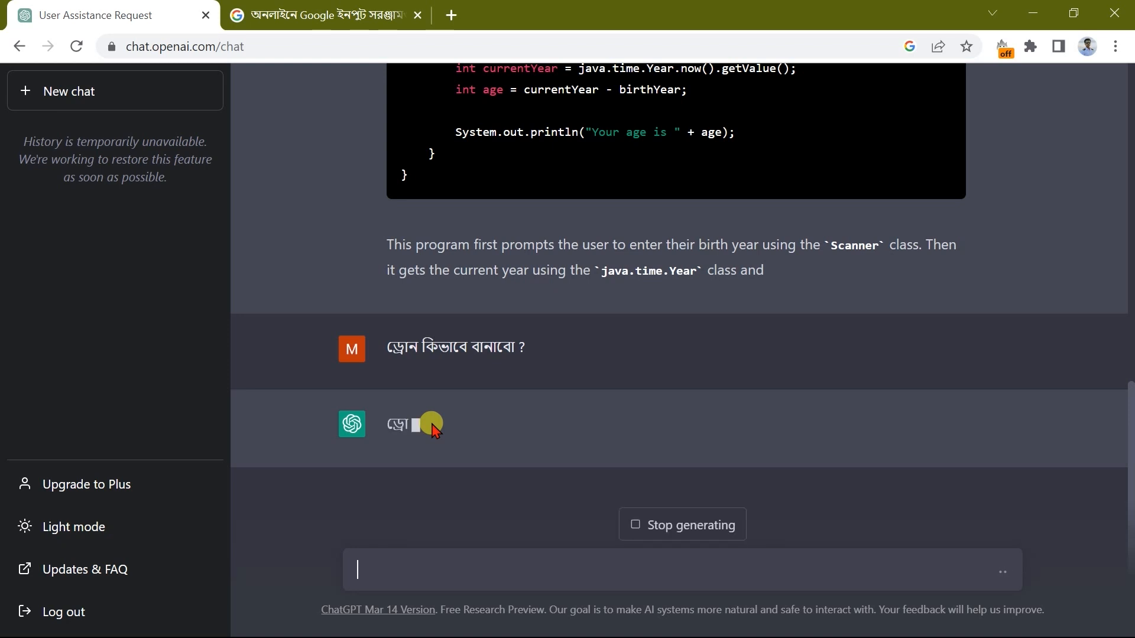
mouse_move(680, 438)
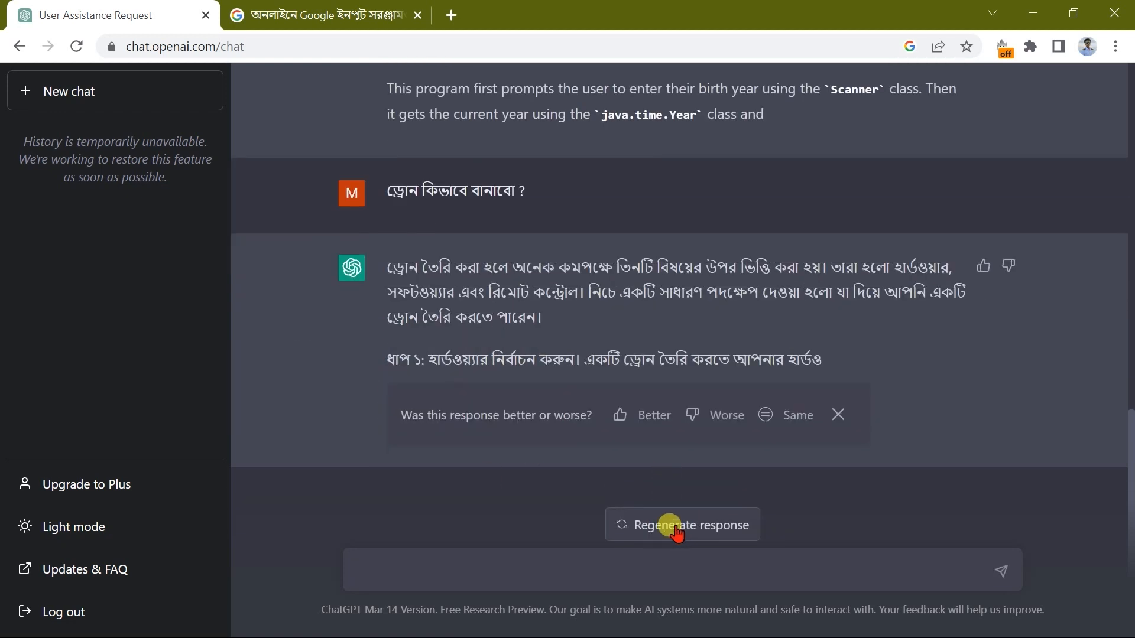
Step: Select the Bengali drone answer and switch to the Google Input Tools Bengali page
click(681, 525)
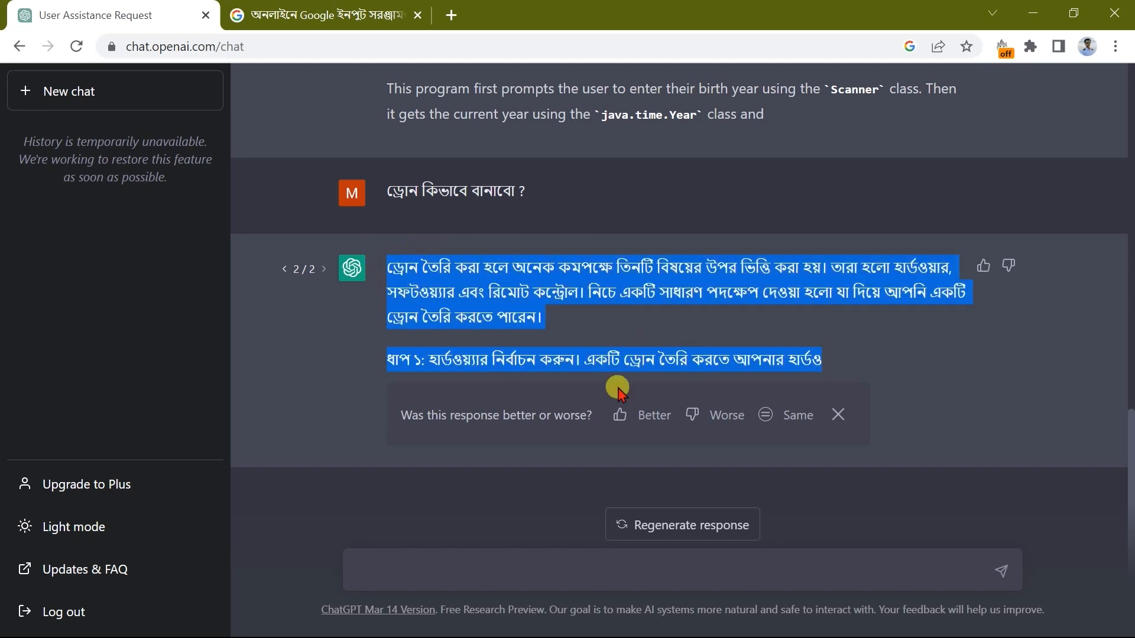
mouse_move(580, 325)
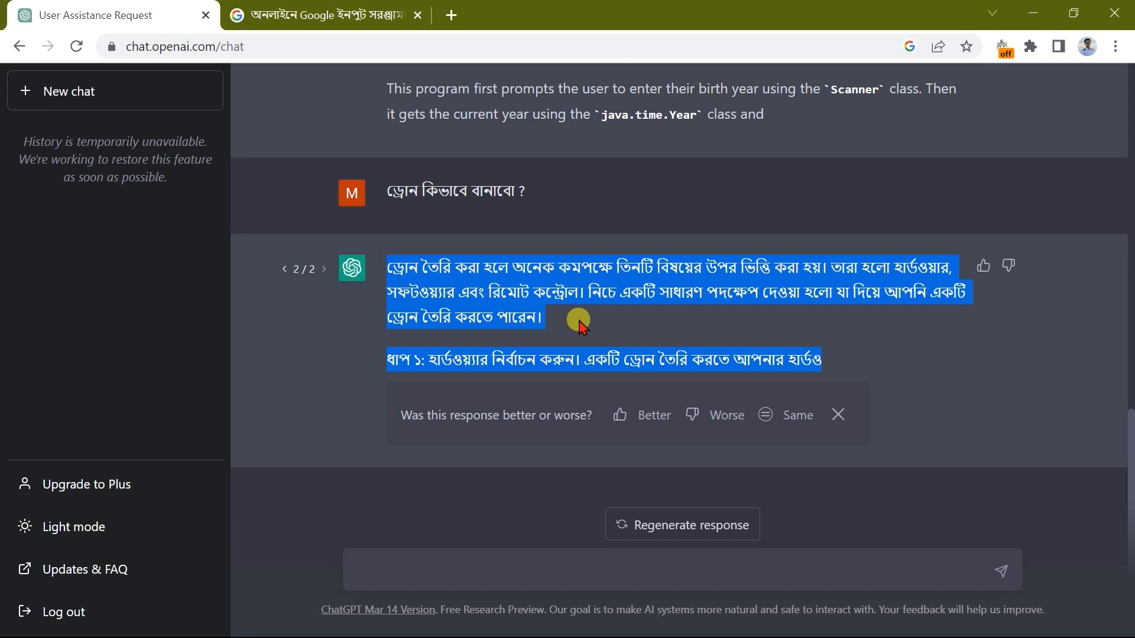
mouse_move(873, 413)
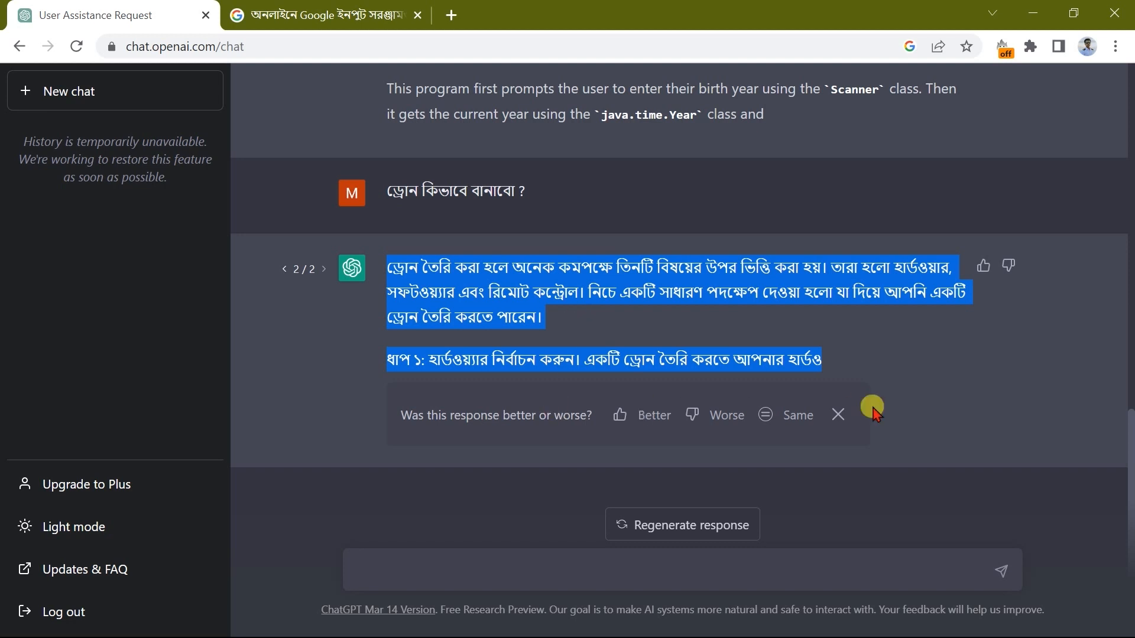
mouse_move(493, 9)
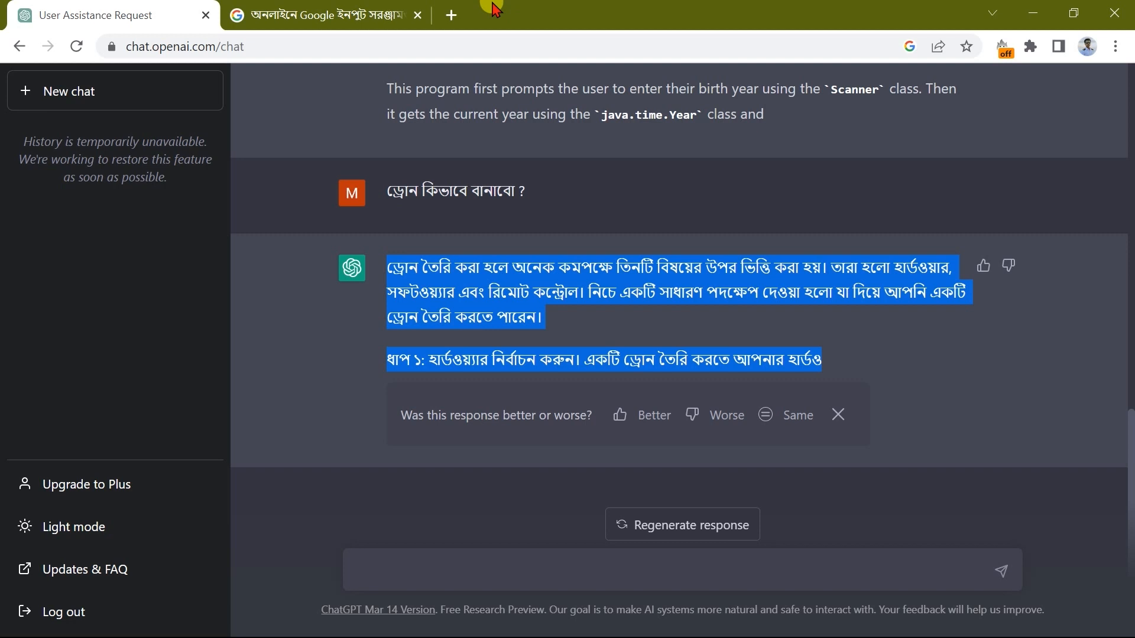
click(326, 14)
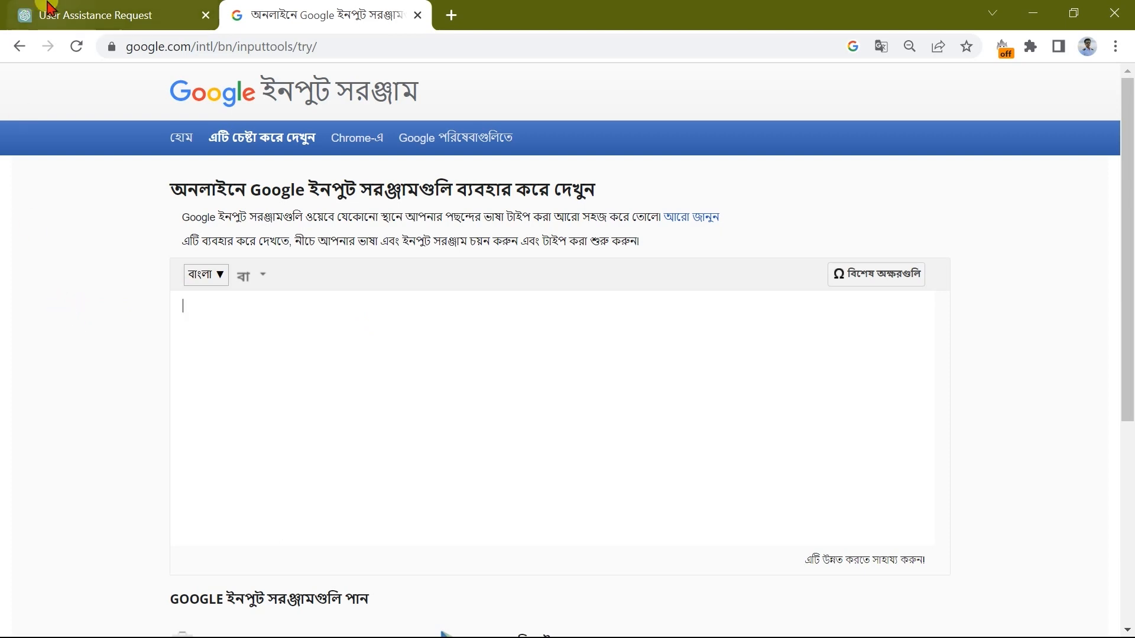
Step: Send the Bengali cold-illness question in ChatGPT and scroll through the generating answer
click(101, 15)
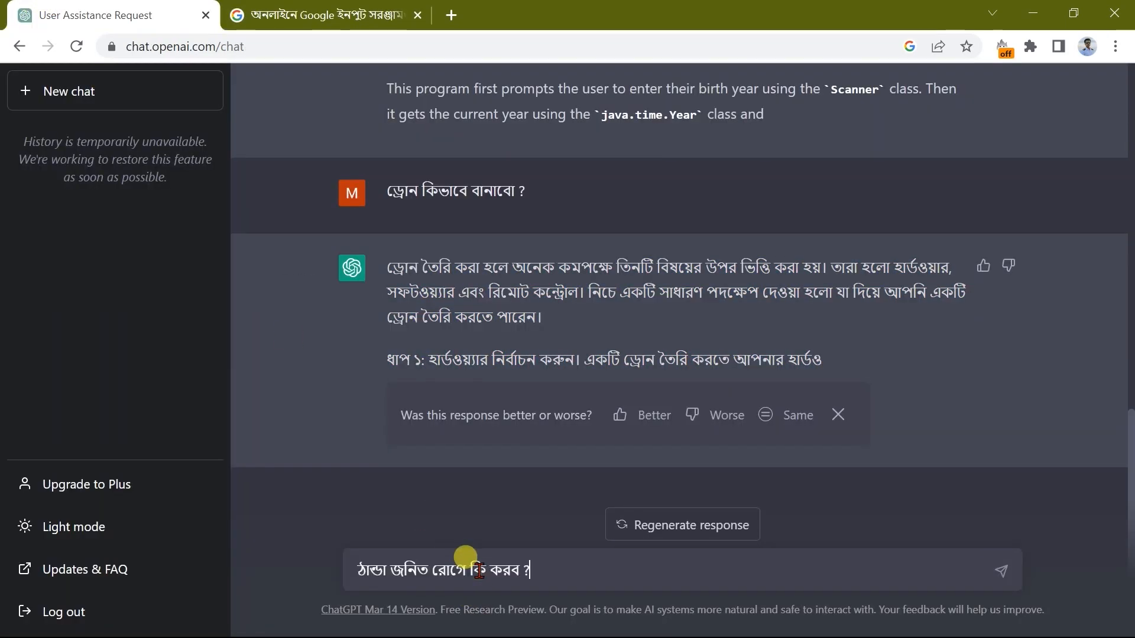
key(Return)
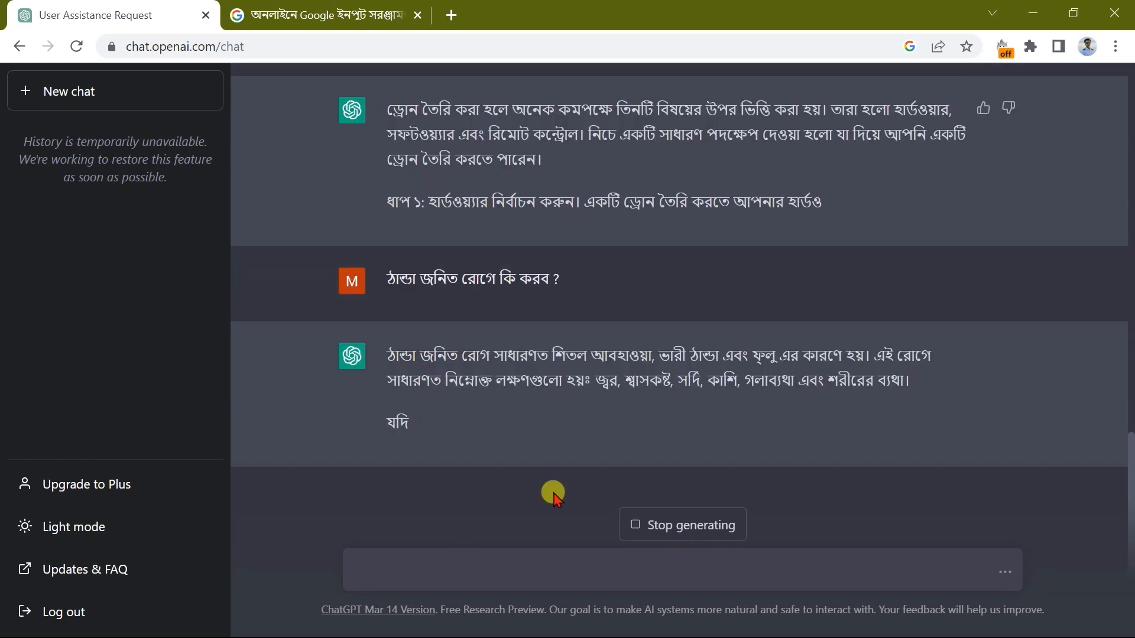
mouse_move(523, 272)
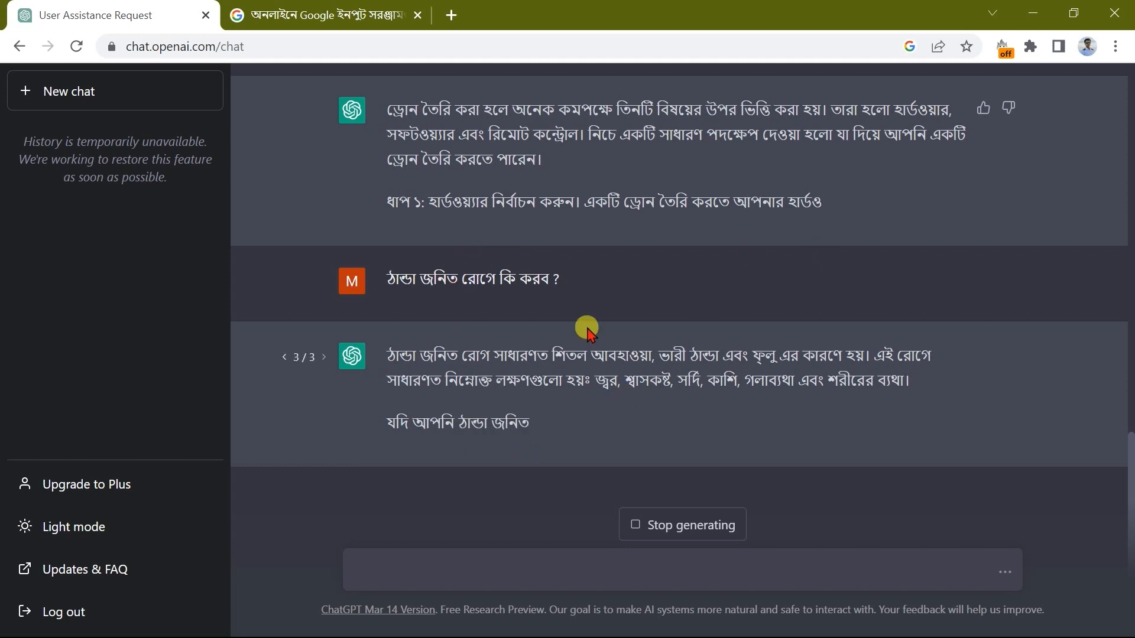
mouse_move(908, 349)
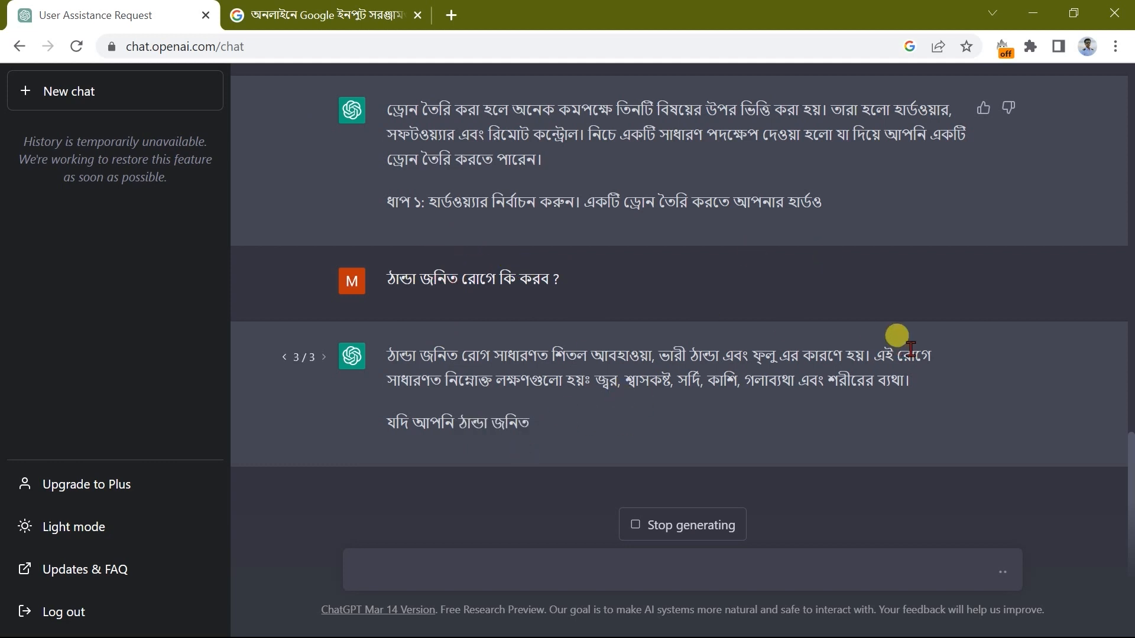
mouse_move(653, 418)
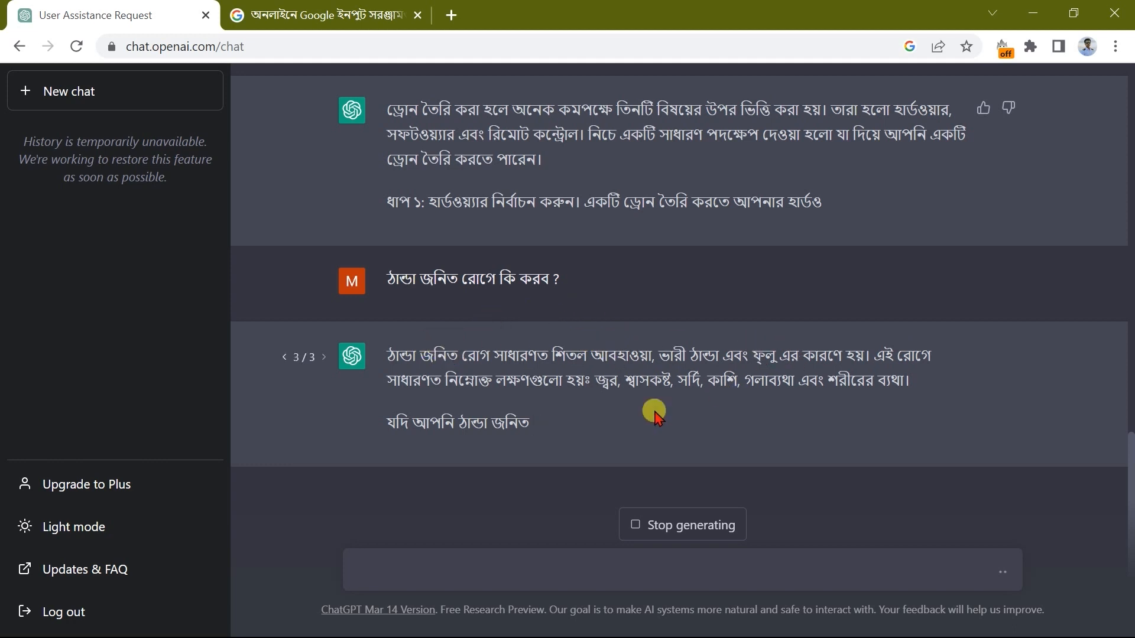
mouse_move(528, 409)
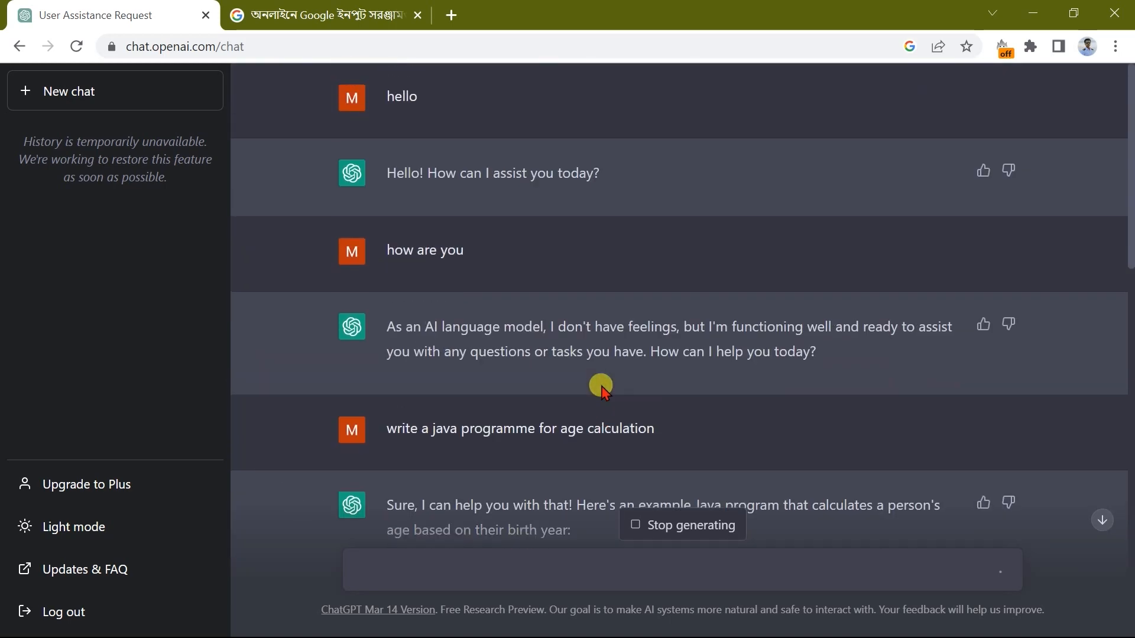
scroll(down, 3)
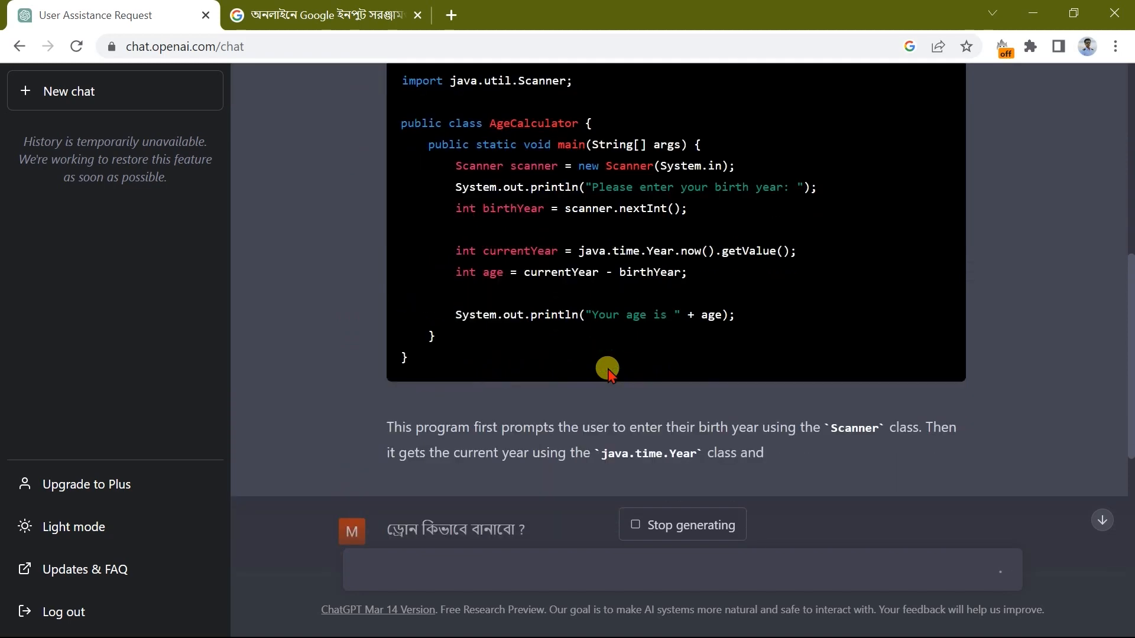
scroll(down, 3)
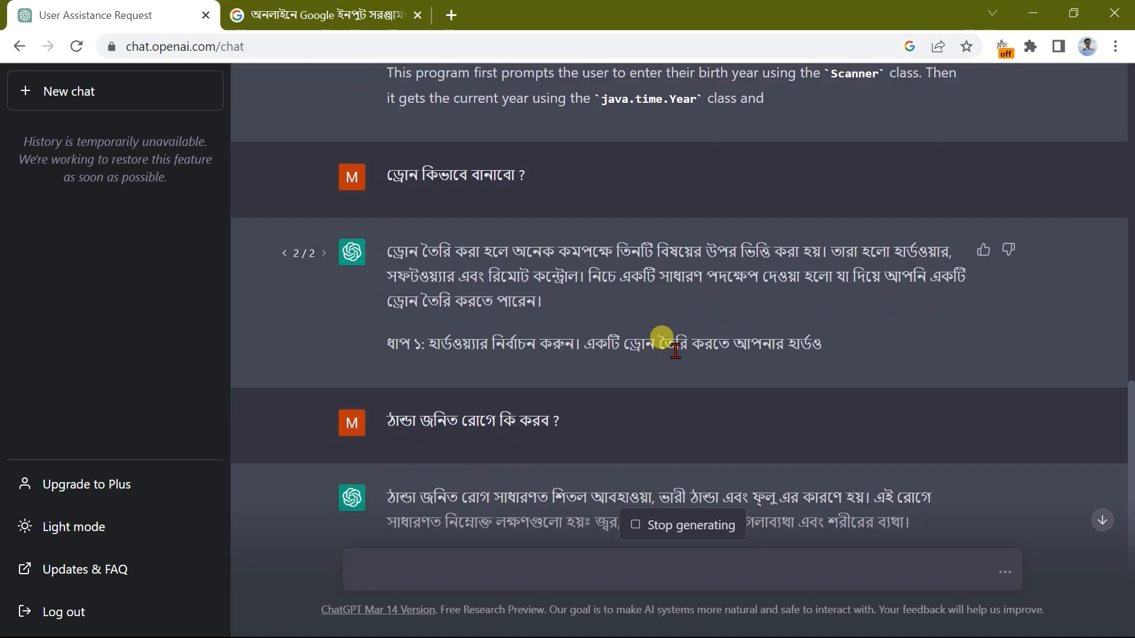